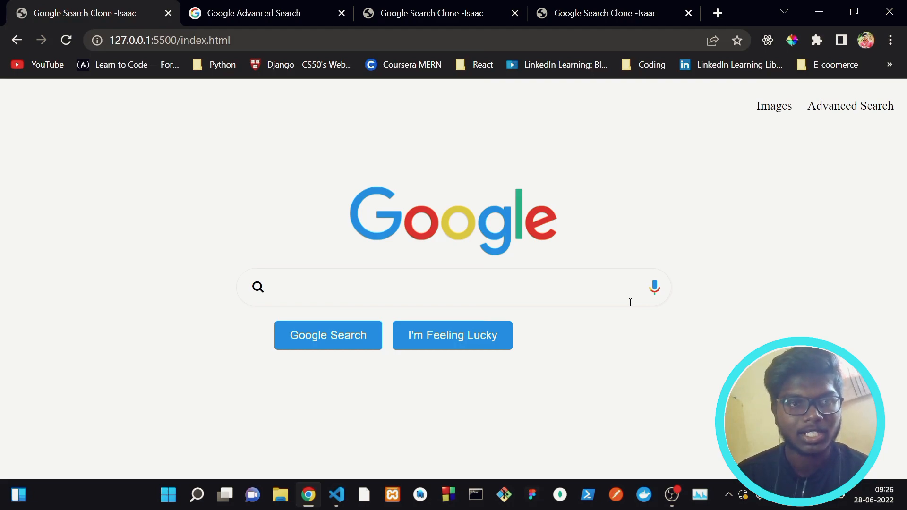
pyautogui.moveTo(406, 447)
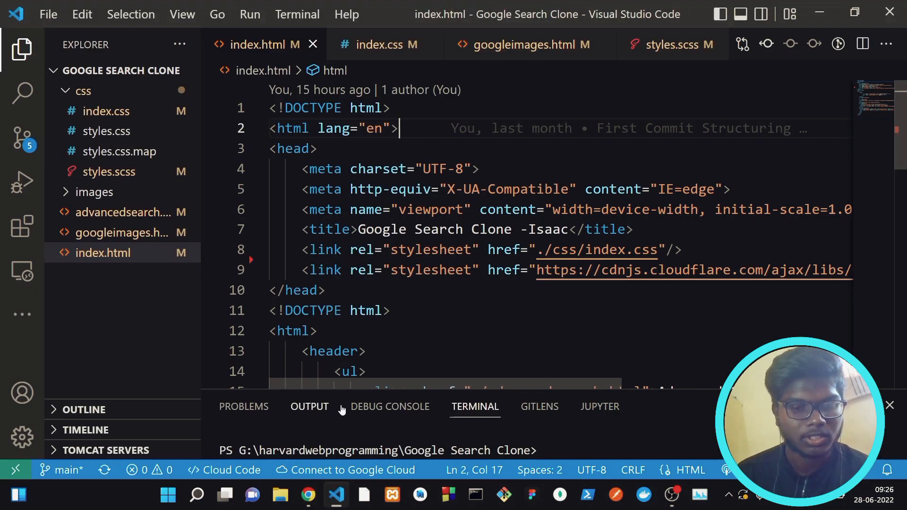
# - Look over the clone's home page in the running browser preview
pyautogui.click(308, 495)
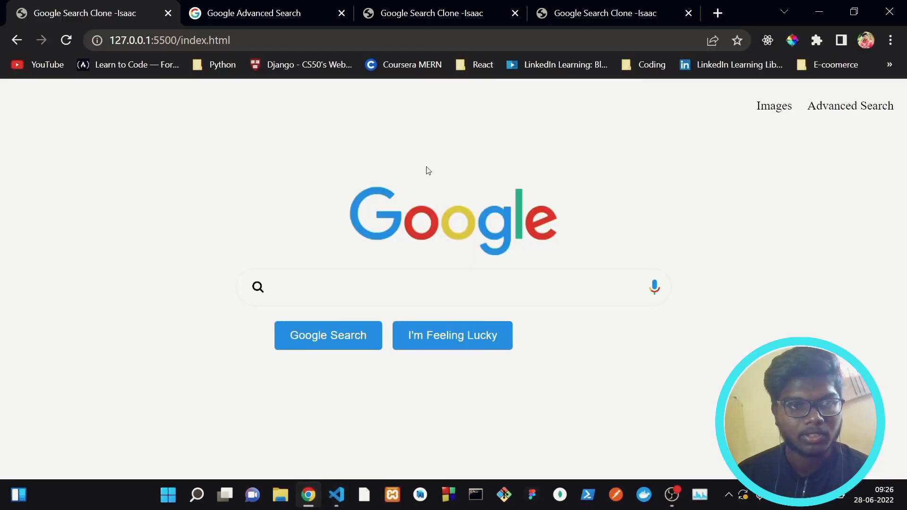
pyautogui.moveTo(797, 117)
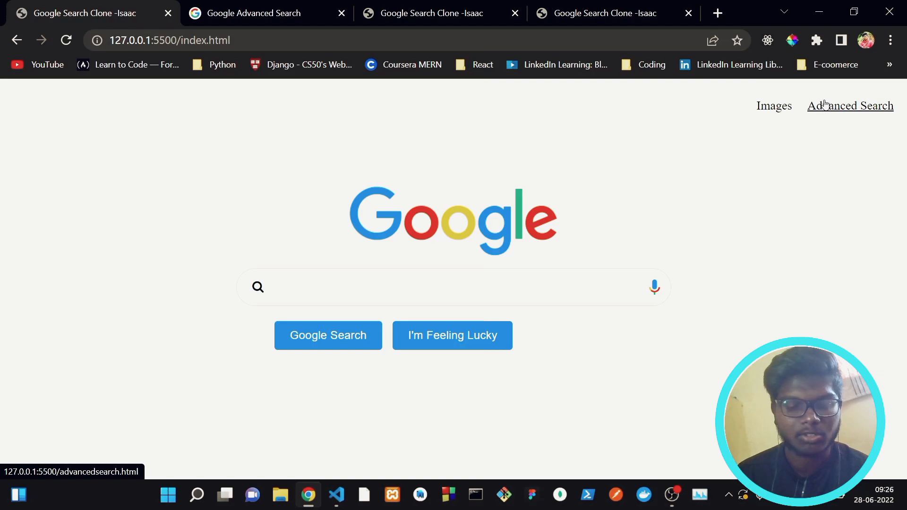
pyautogui.moveTo(501, 257)
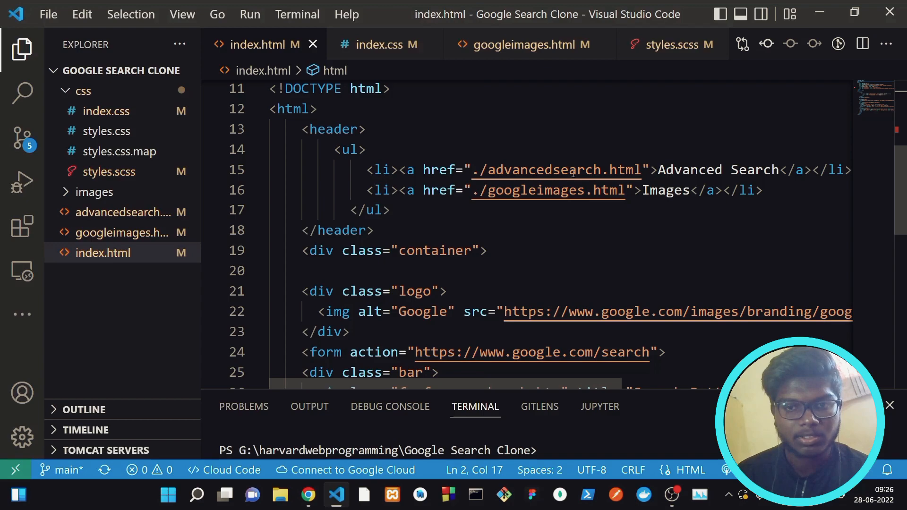
pyautogui.scroll(-3)
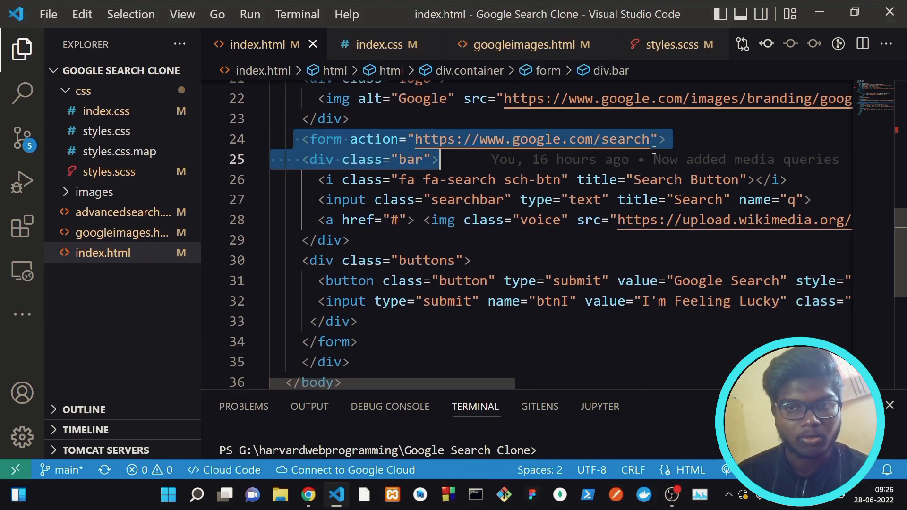
pyautogui.click(678, 139)
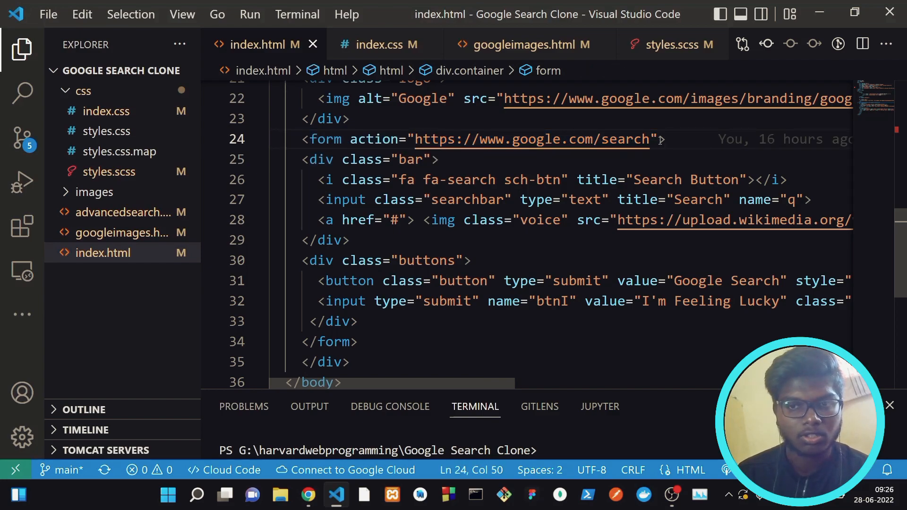
pyautogui.scroll(-3)
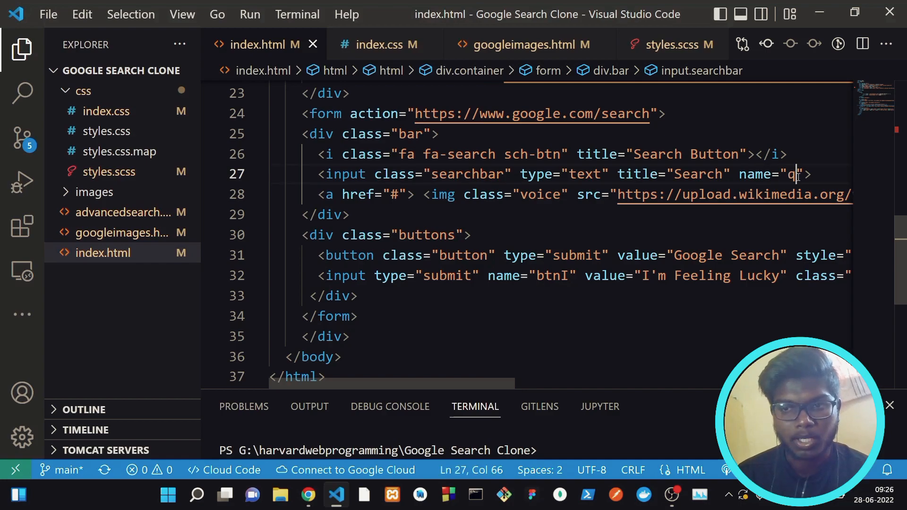
pyautogui.moveTo(649, 113)
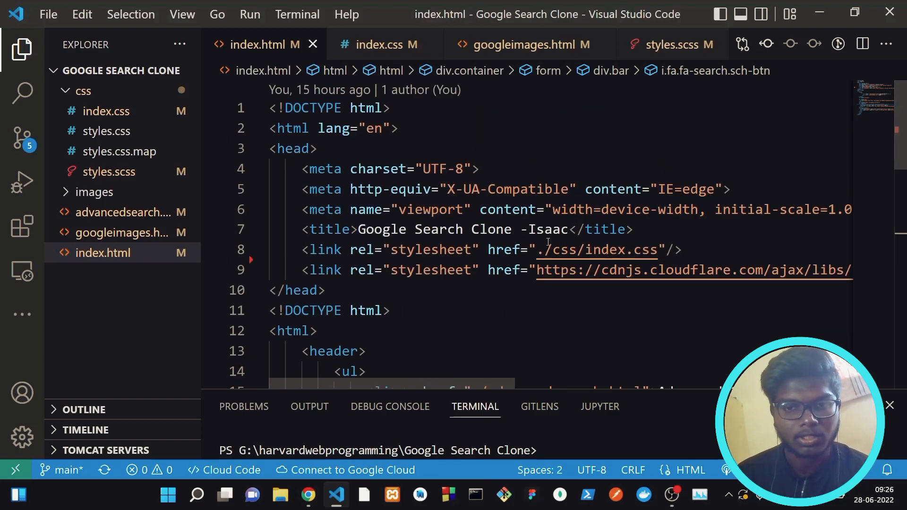
pyautogui.scroll(-3)
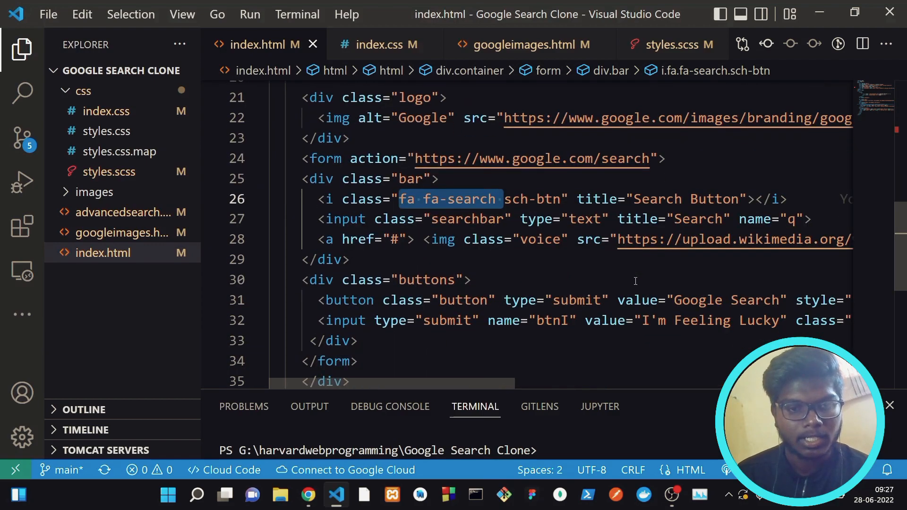
pyautogui.hscroll(3)
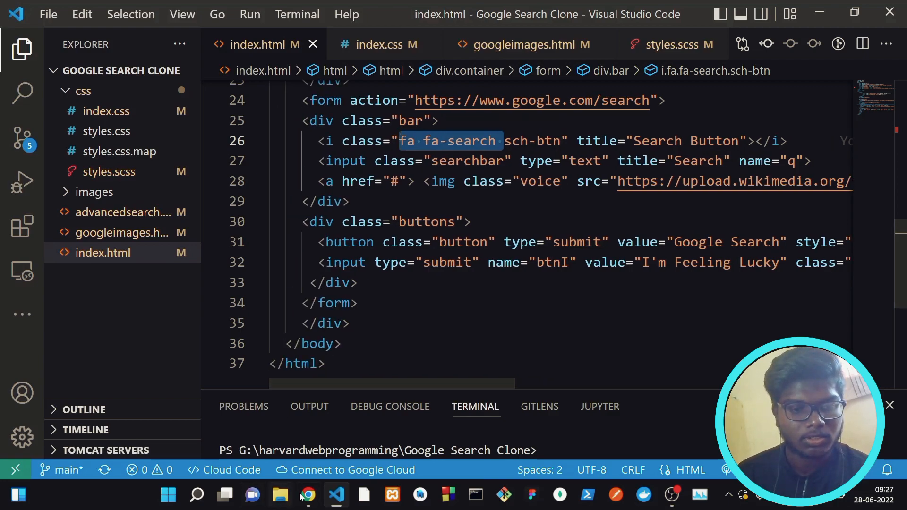
pyautogui.click(308, 495)
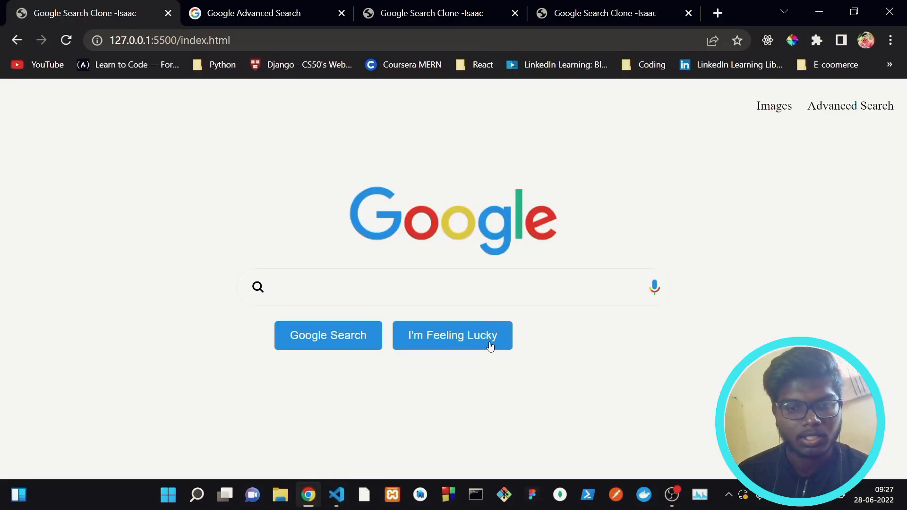
pyautogui.moveTo(336, 495)
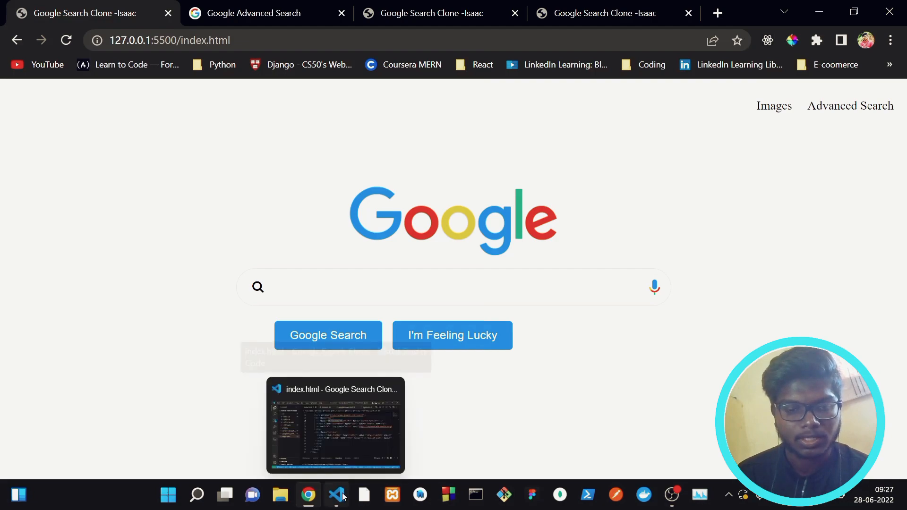
# - Review index.html's search form markup, picking out the btnI button name
pyautogui.click(336, 495)
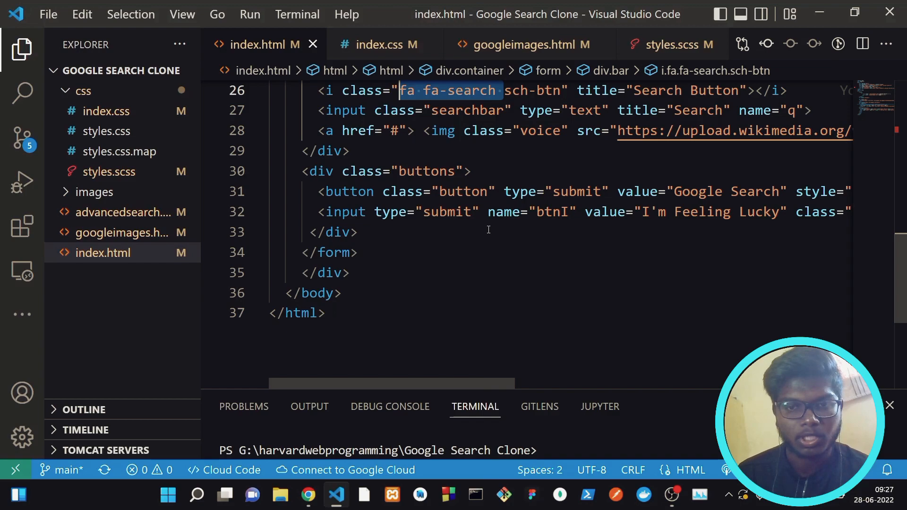
pyautogui.hscroll(3)
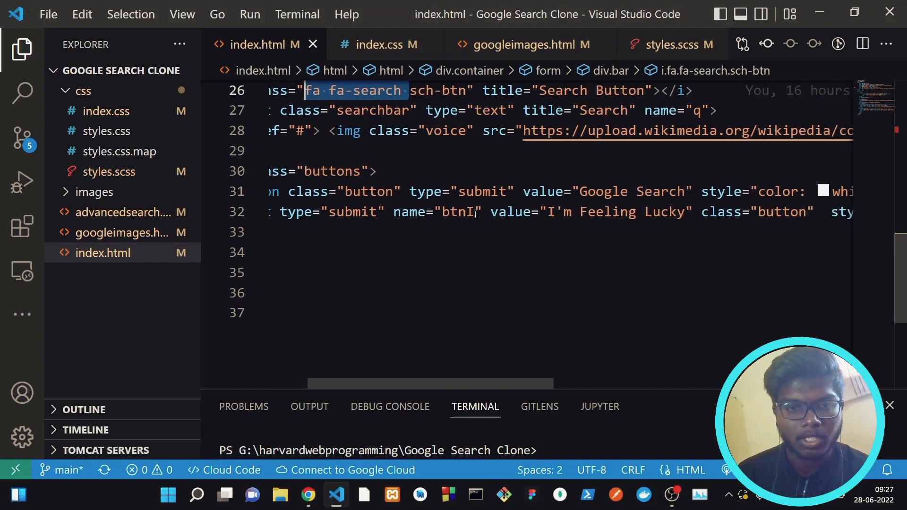
pyautogui.doubleClick(458, 212)
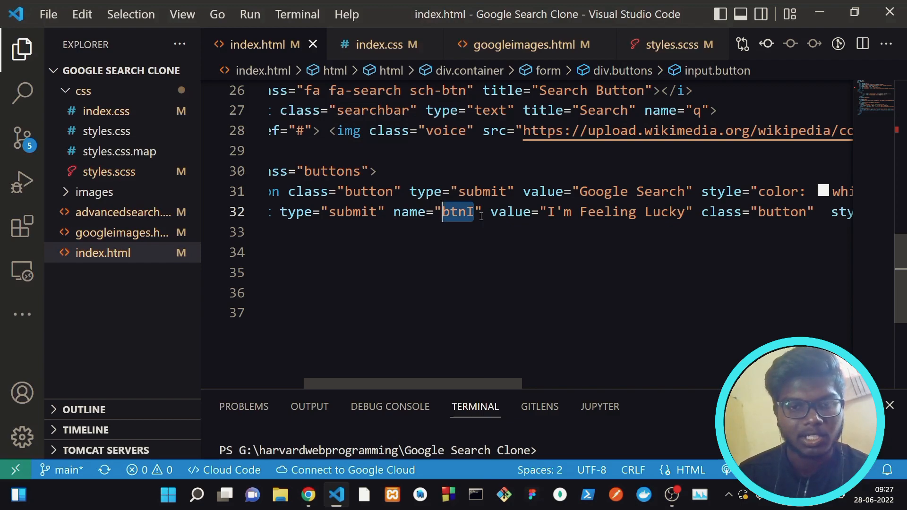
pyautogui.click(477, 211)
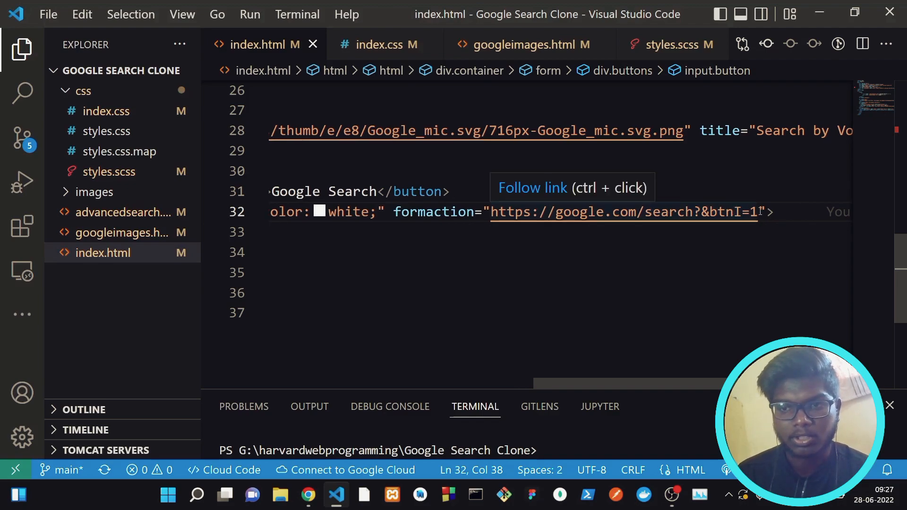
pyautogui.hscroll(-3)
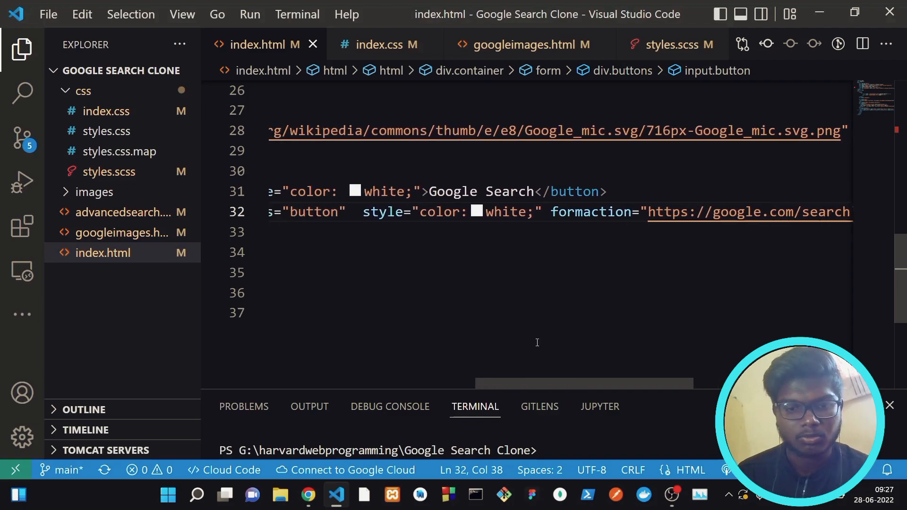
# - Submit a 'Google Drive' query from the clone to google.com/search, then go back to the clone
pyautogui.click(307, 495)
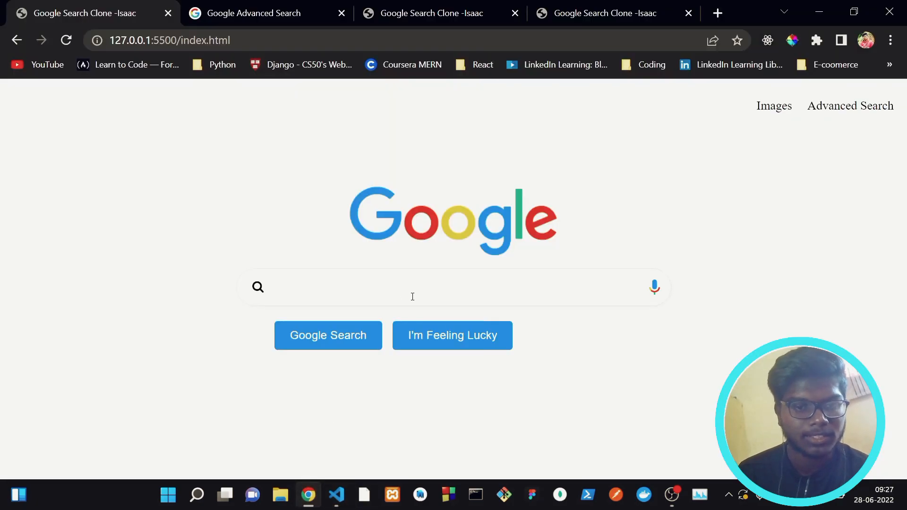
pyautogui.write('Google Drive')
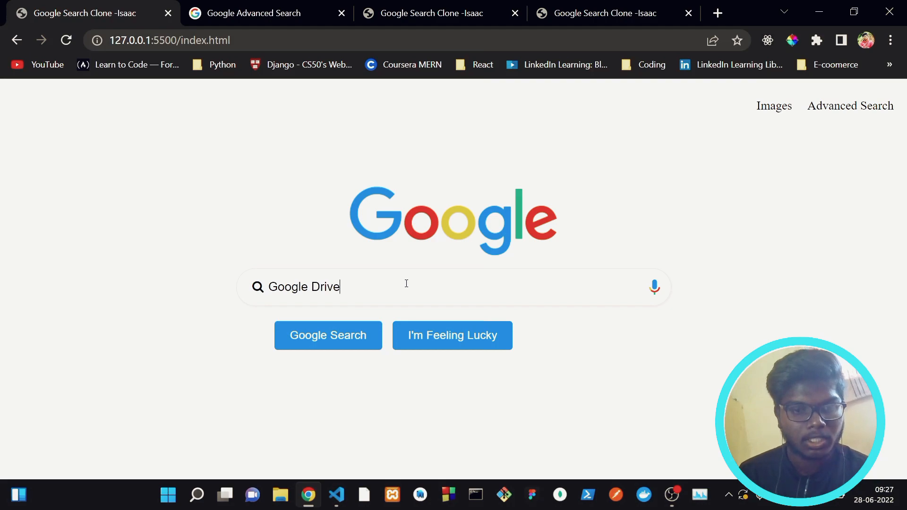
pyautogui.click(328, 335)
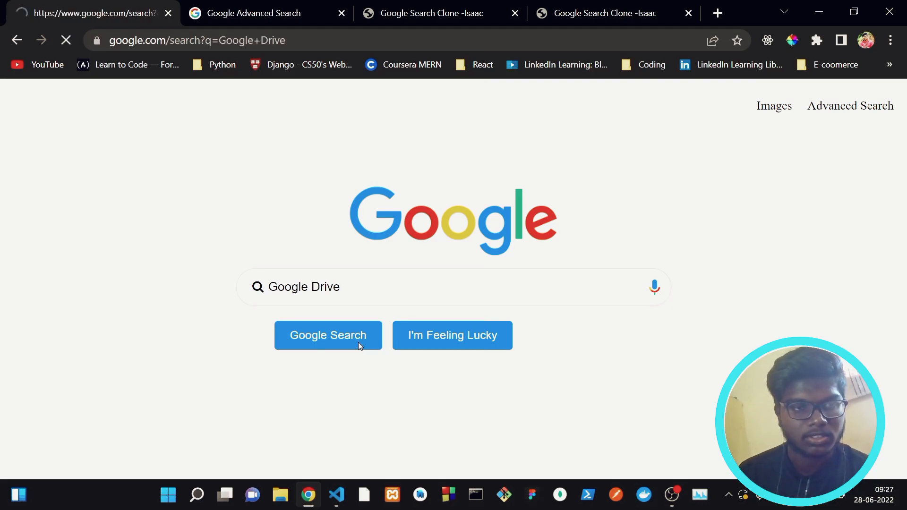
pyautogui.click(328, 336)
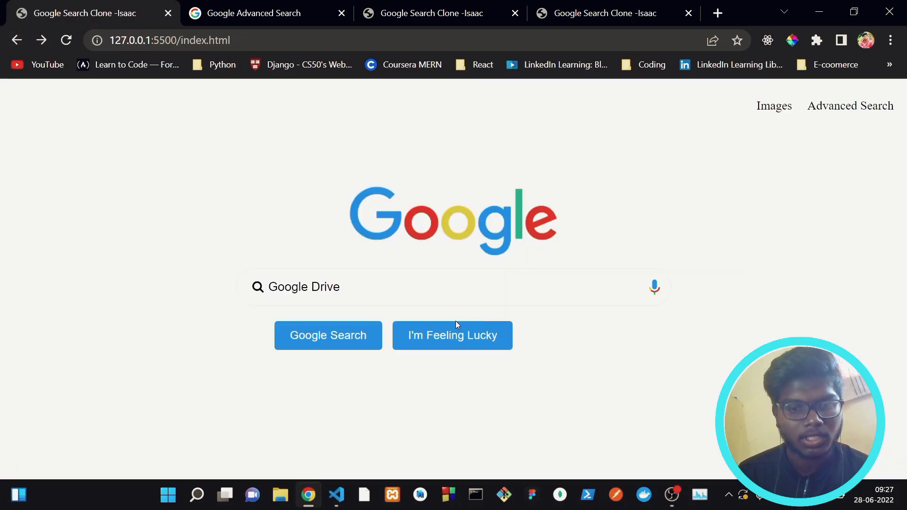
pyautogui.click(453, 336)
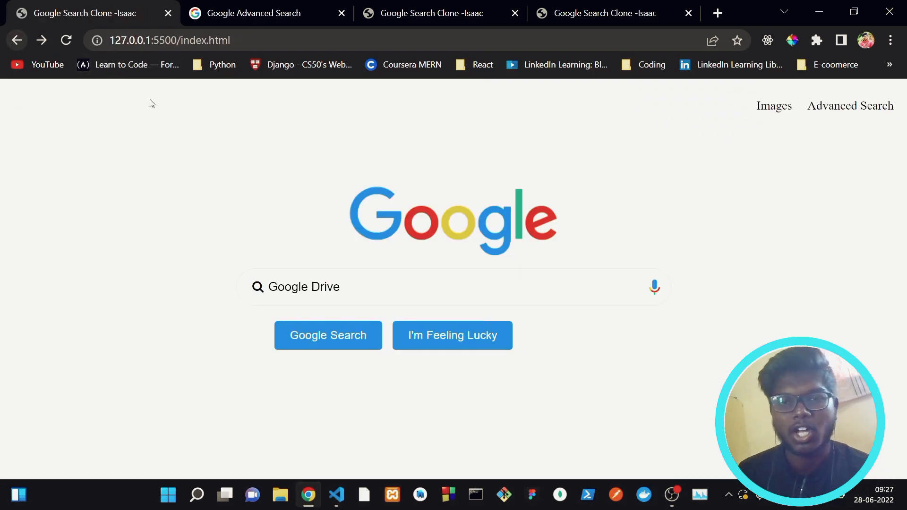
pyautogui.moveTo(349, 317)
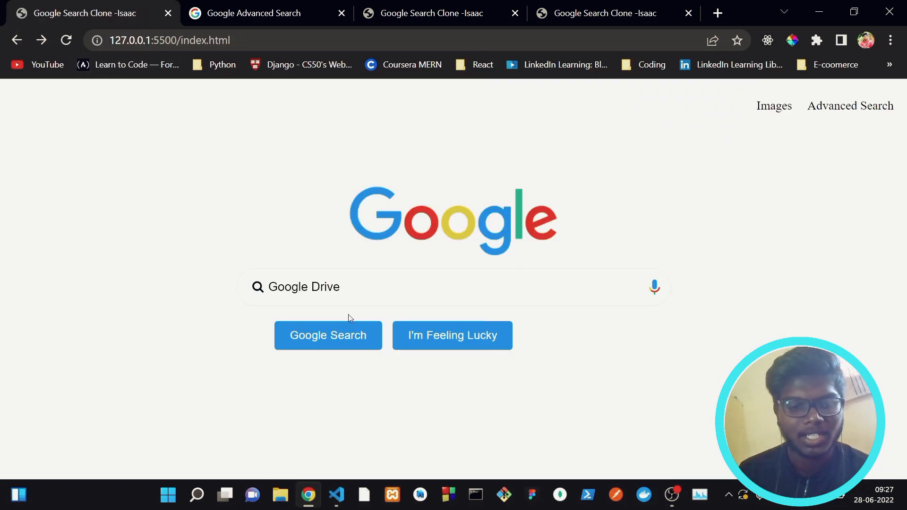
pyautogui.moveTo(394, 440)
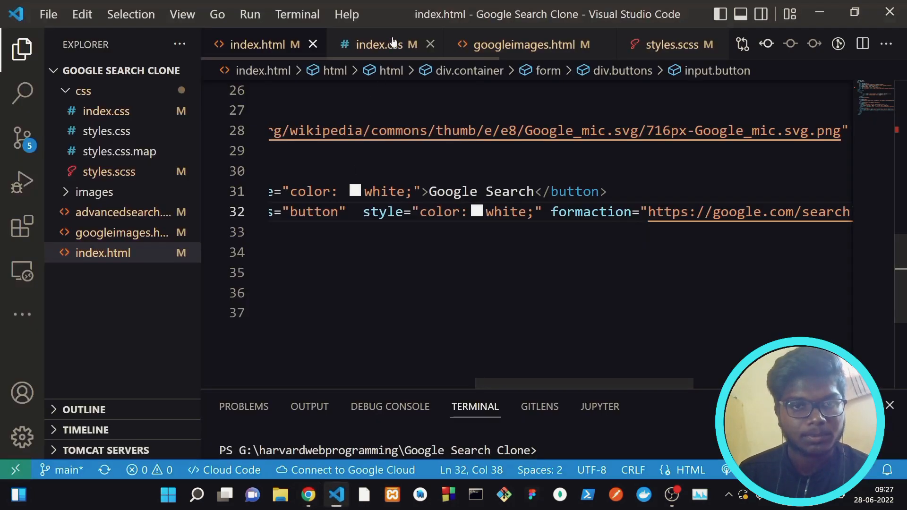
pyautogui.click(387, 43)
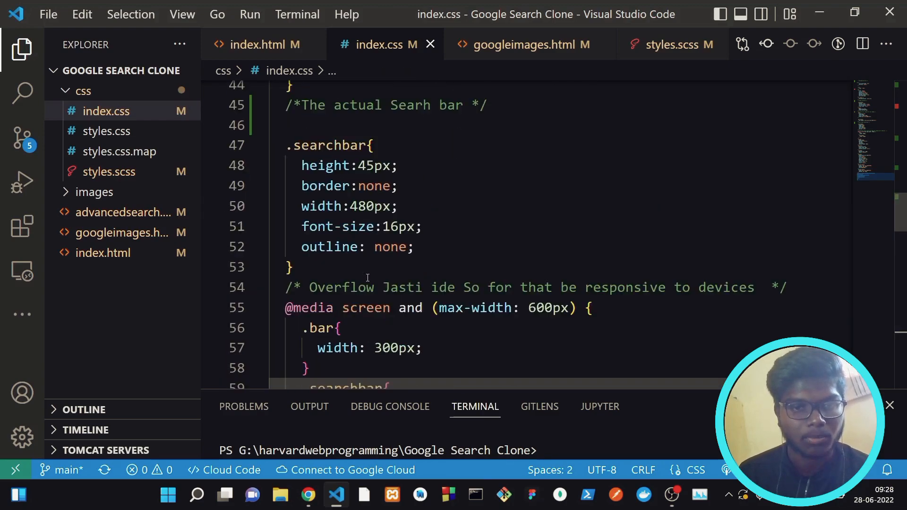
pyautogui.scroll(-3)
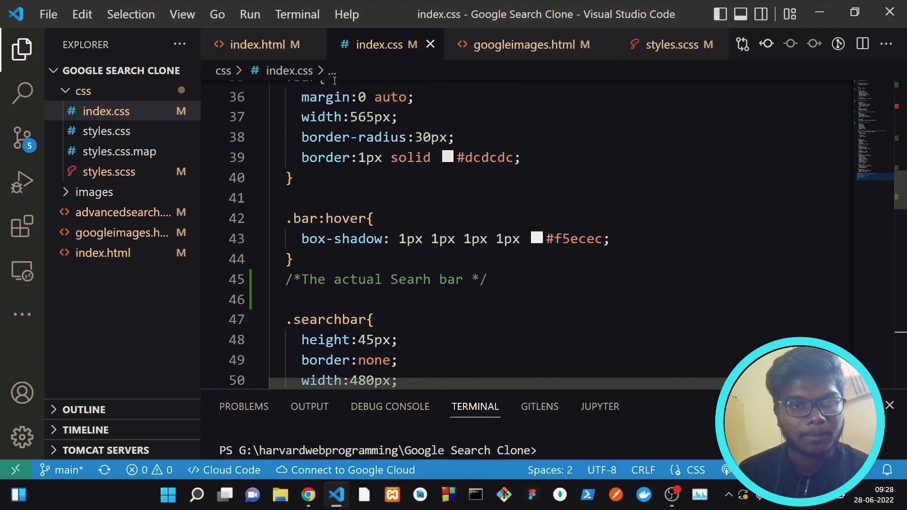
pyautogui.click(259, 43)
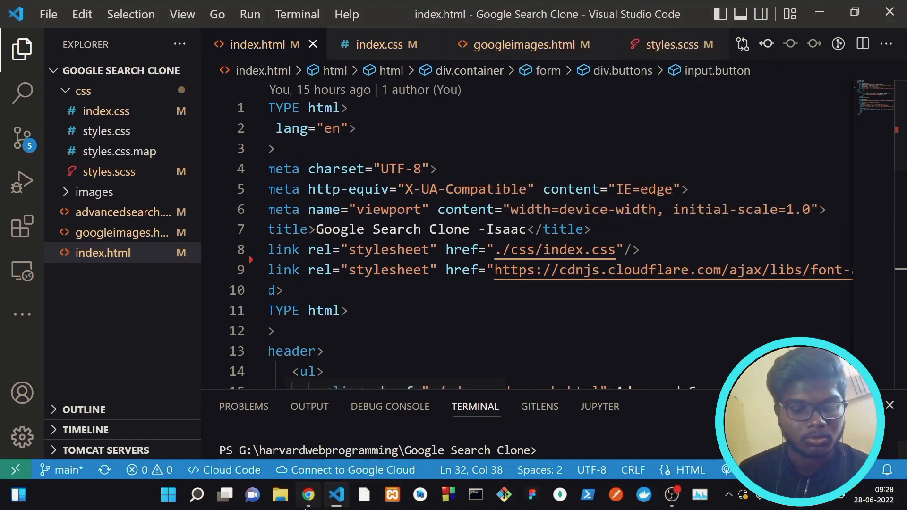
# - Follow the home page's Images link to the clone's Google Images page
pyautogui.click(308, 495)
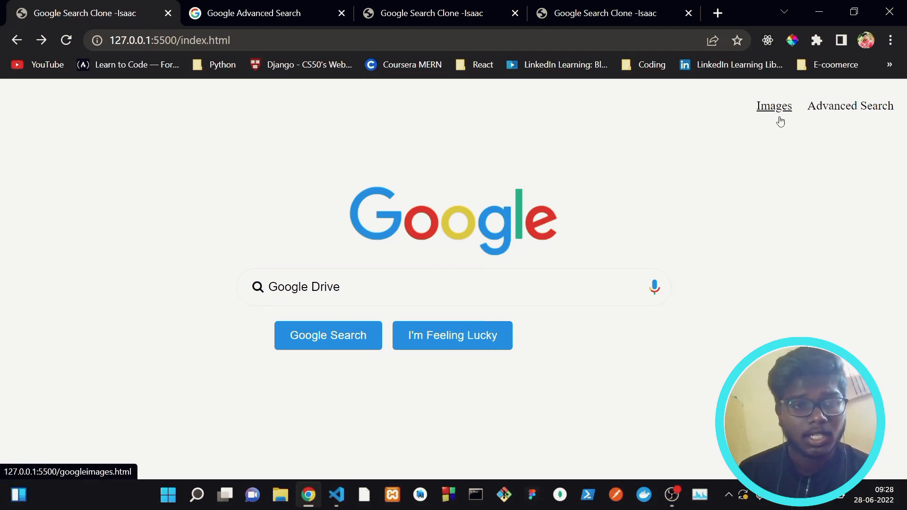
pyautogui.click(773, 106)
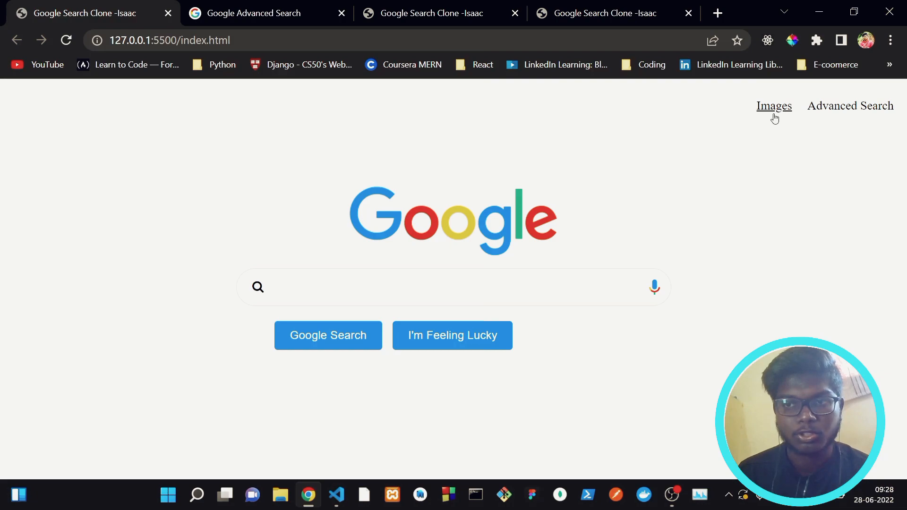
pyautogui.click(773, 106)
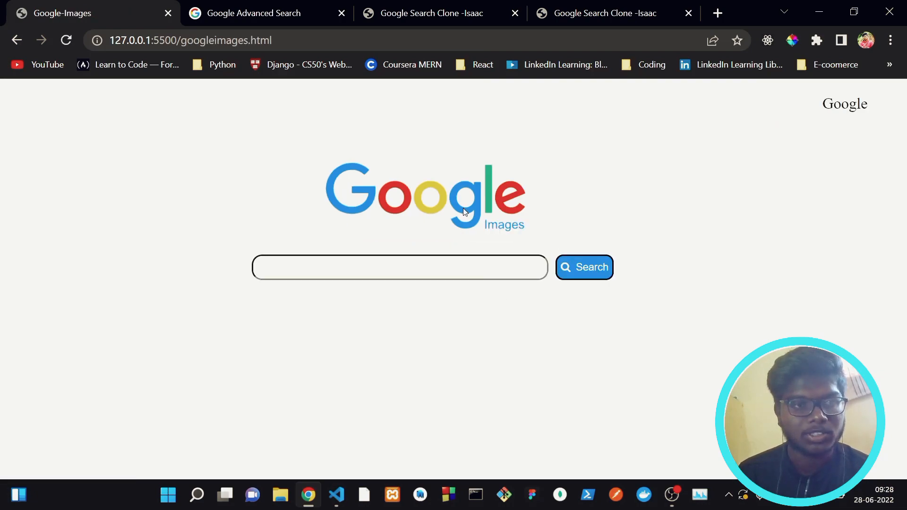
pyautogui.moveTo(369, 450)
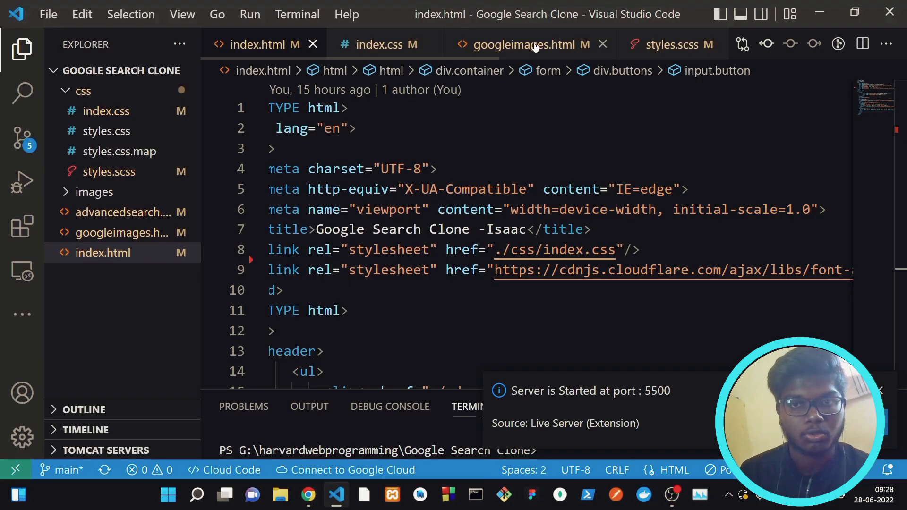
# - Review googleimages.html's form sending q to images.google.com/images, then bring up styles.scss
pyautogui.click(529, 44)
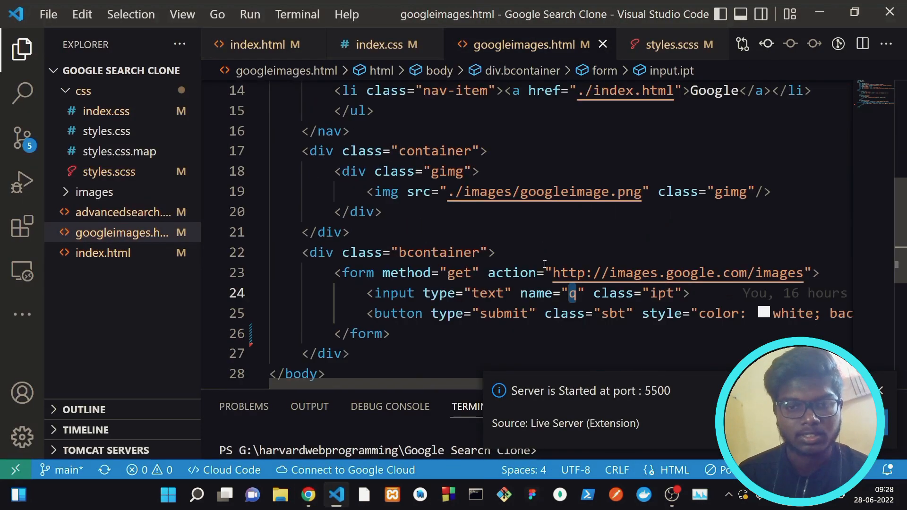
pyautogui.scroll(-3)
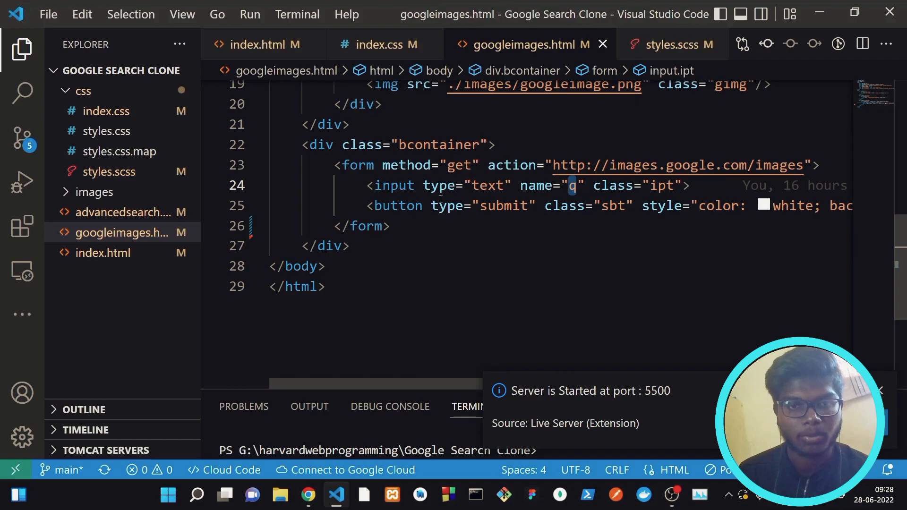
pyautogui.hscroll(3)
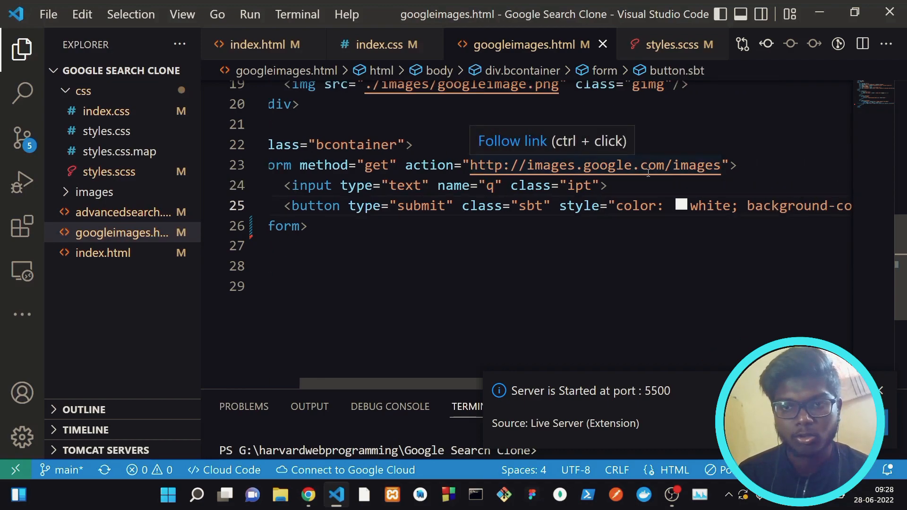
pyautogui.moveTo(647, 234)
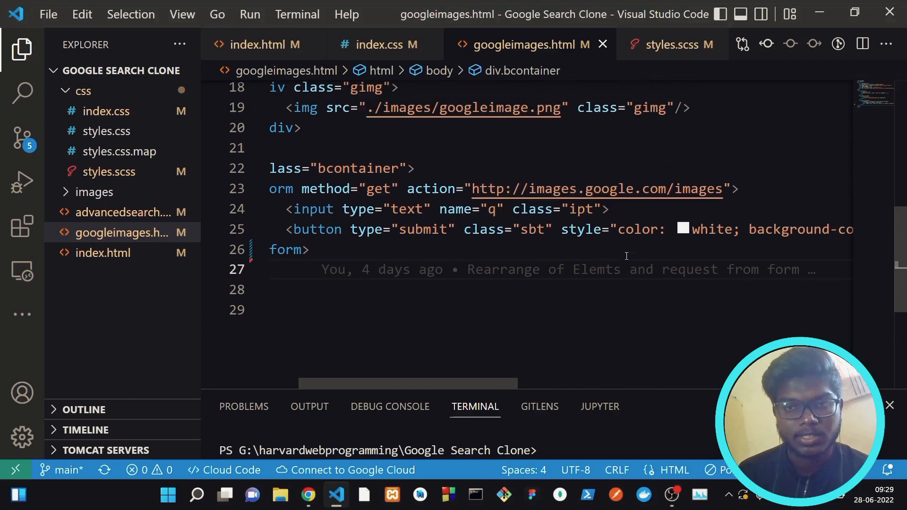
pyautogui.click(665, 44)
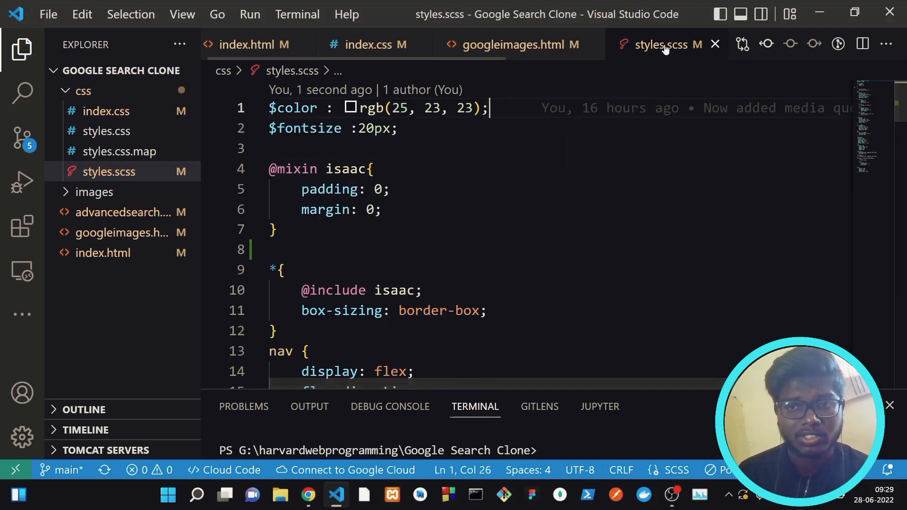
pyautogui.moveTo(665, 47)
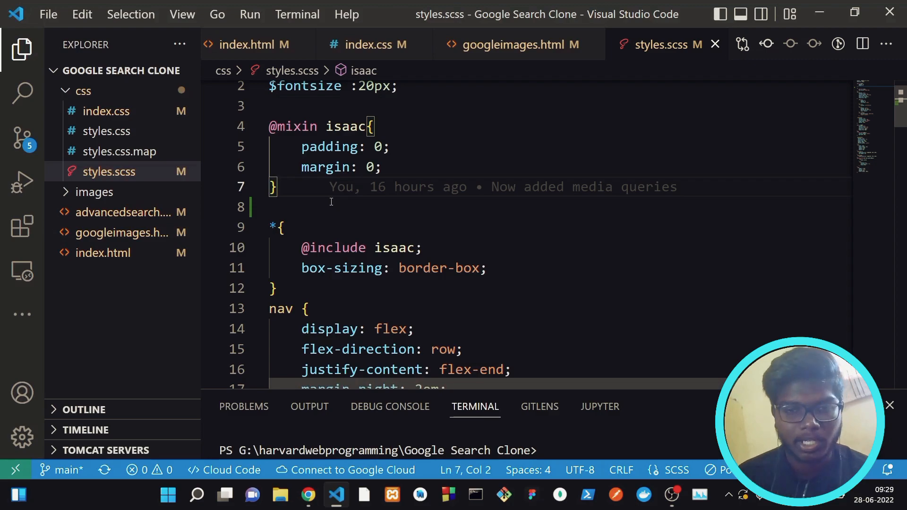
pyautogui.scroll(-3)
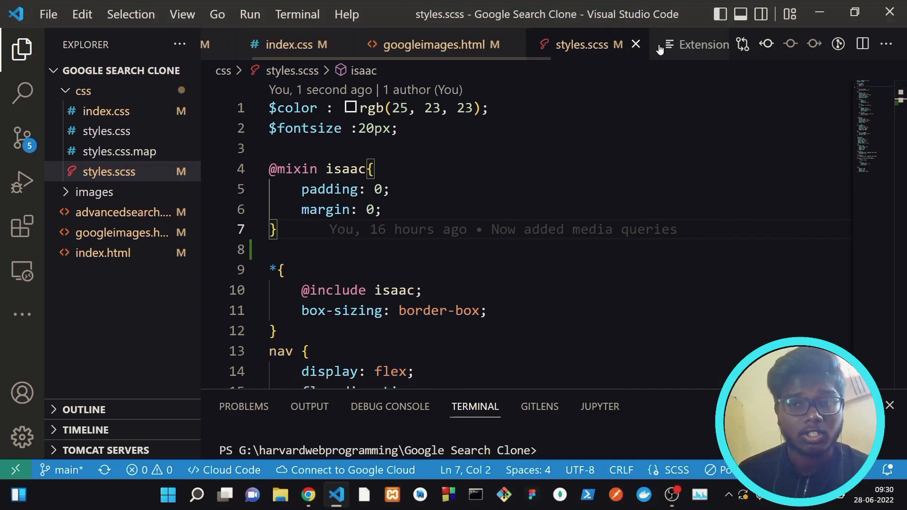
pyautogui.click(702, 43)
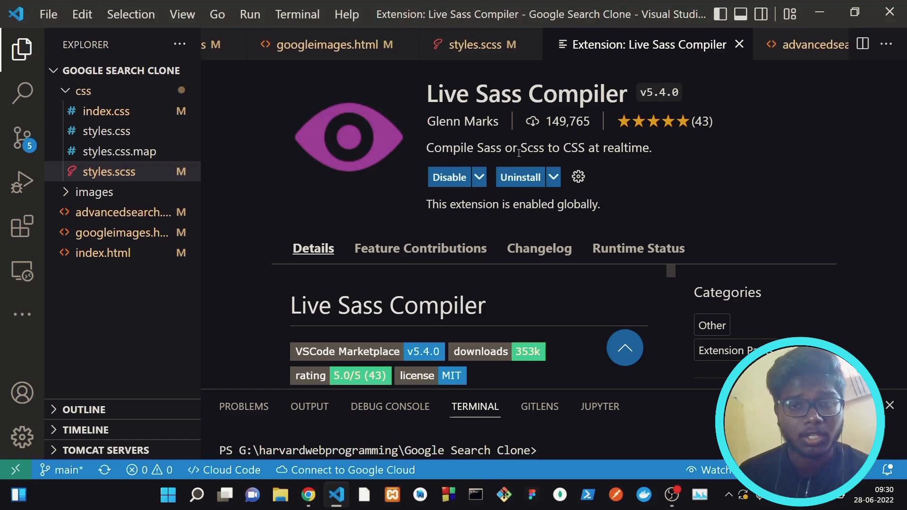
pyautogui.moveTo(739, 44)
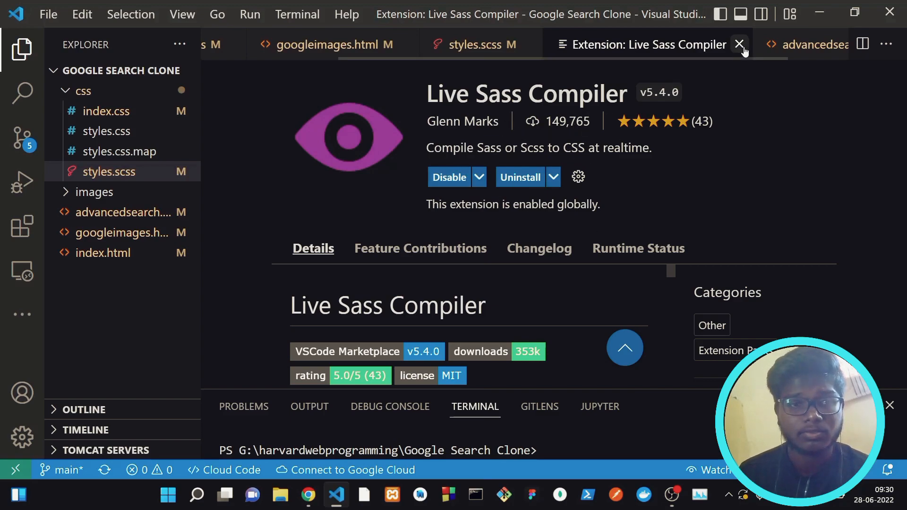
pyautogui.click(738, 44)
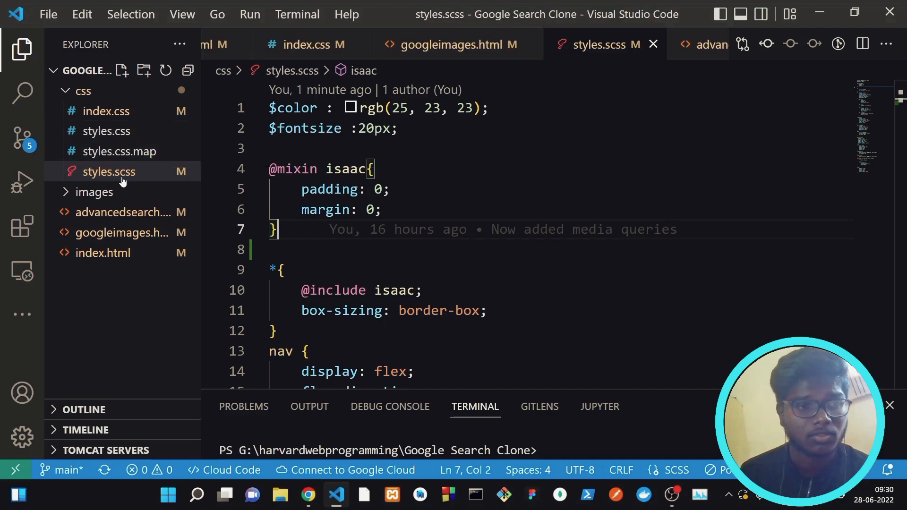
pyautogui.moveTo(128, 162)
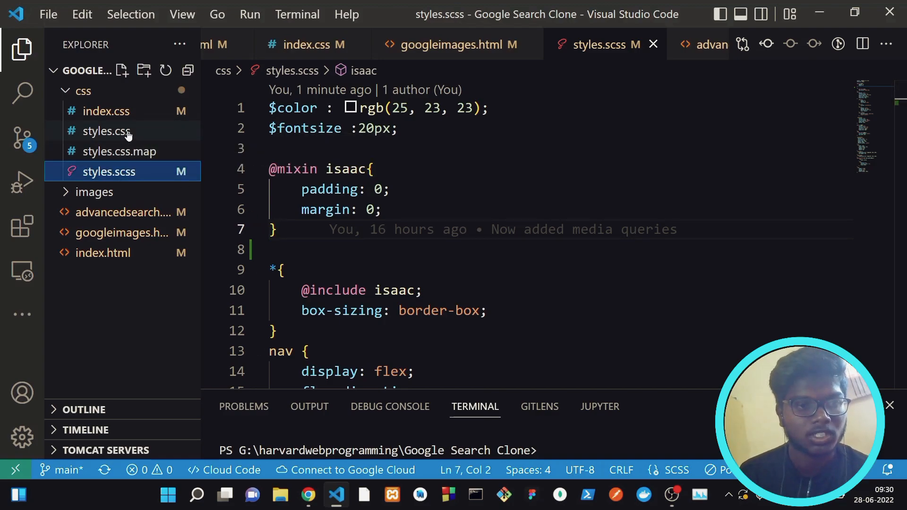
# - Compare compiled styles.css, the googleimages.html link to it, and the SCSS max-width 600px media query
pyautogui.click(106, 130)
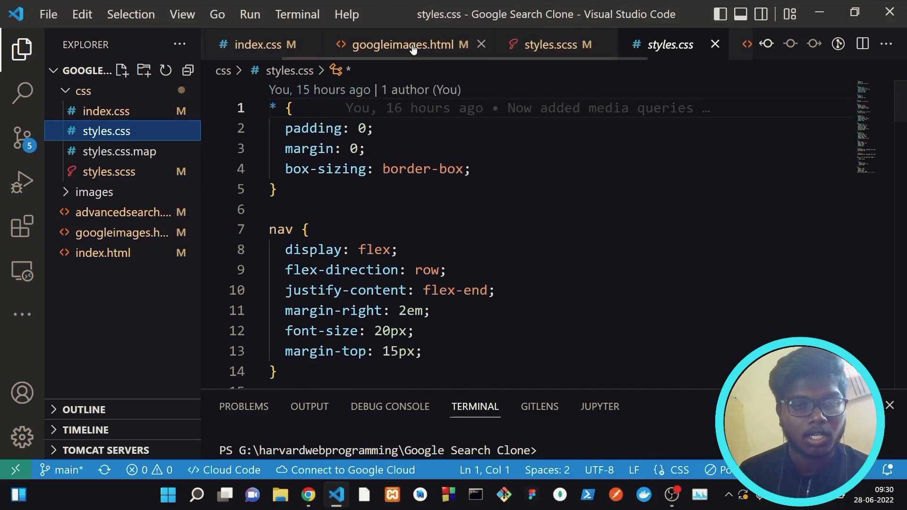
pyautogui.click(410, 44)
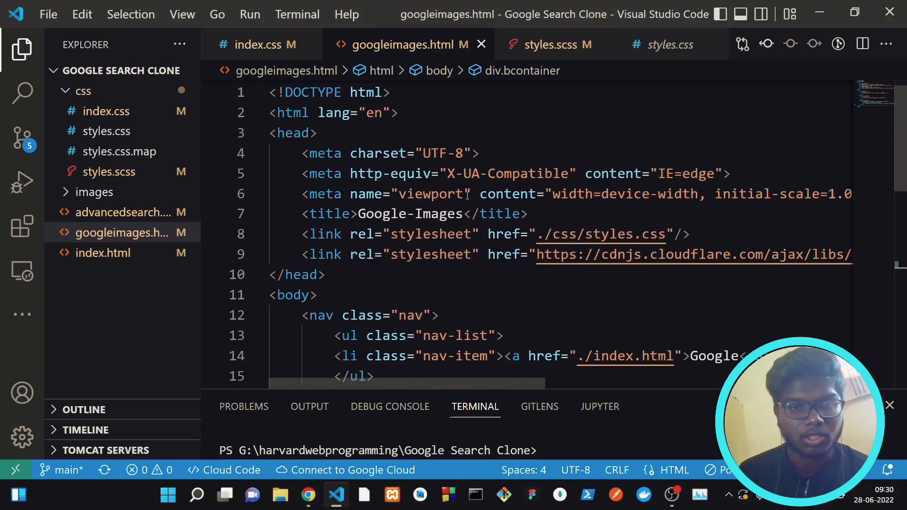
pyautogui.hscroll(3)
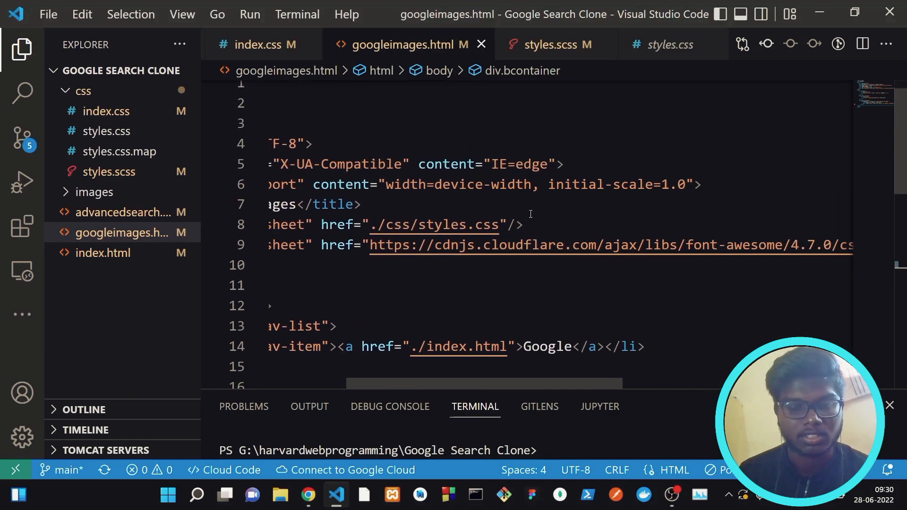
pyautogui.scroll(-3)
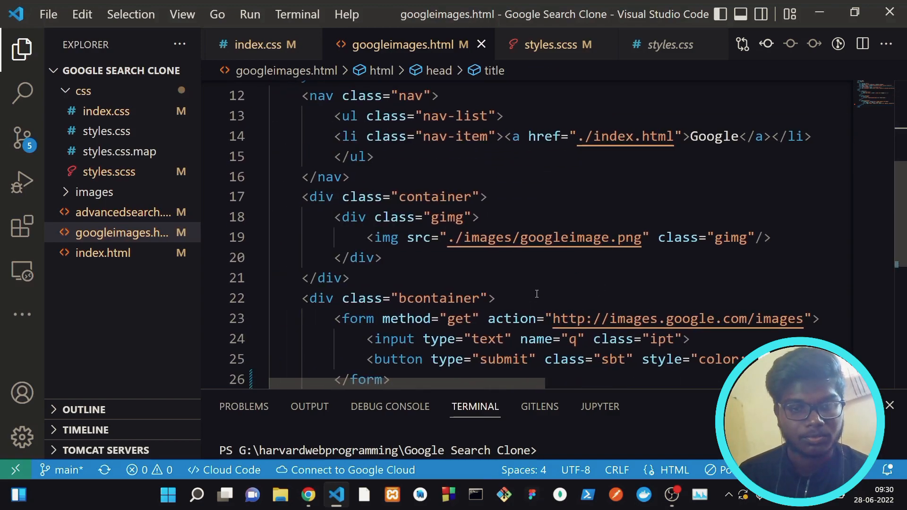
pyautogui.click(549, 43)
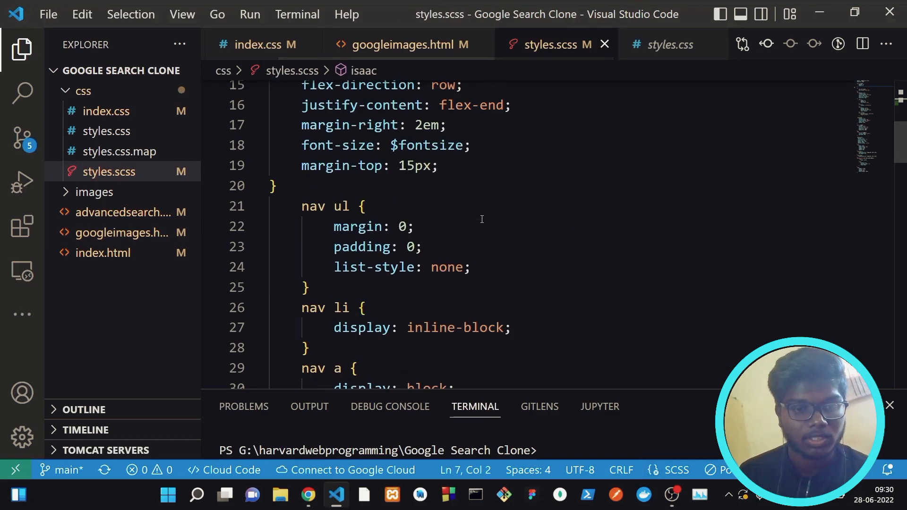
pyautogui.scroll(-3)
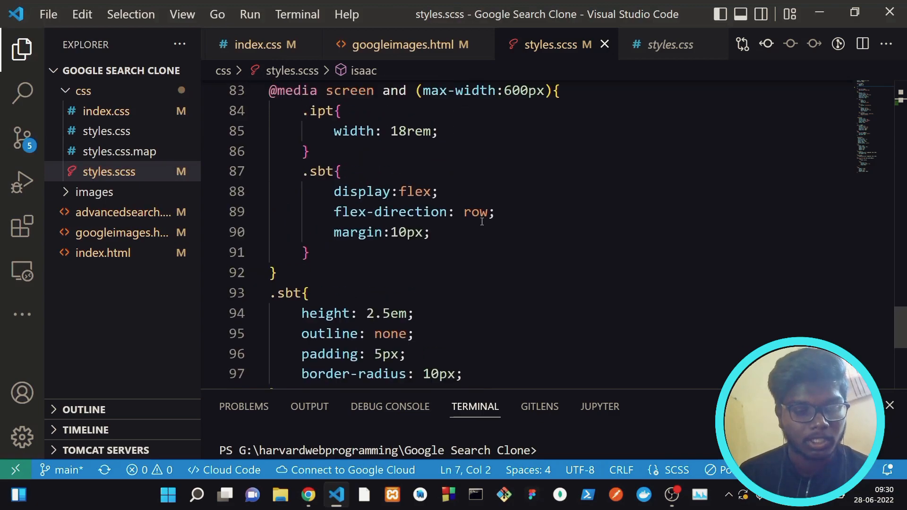
# - Enter 'ISaac Ne' in the clone's image search box
pyautogui.click(308, 494)
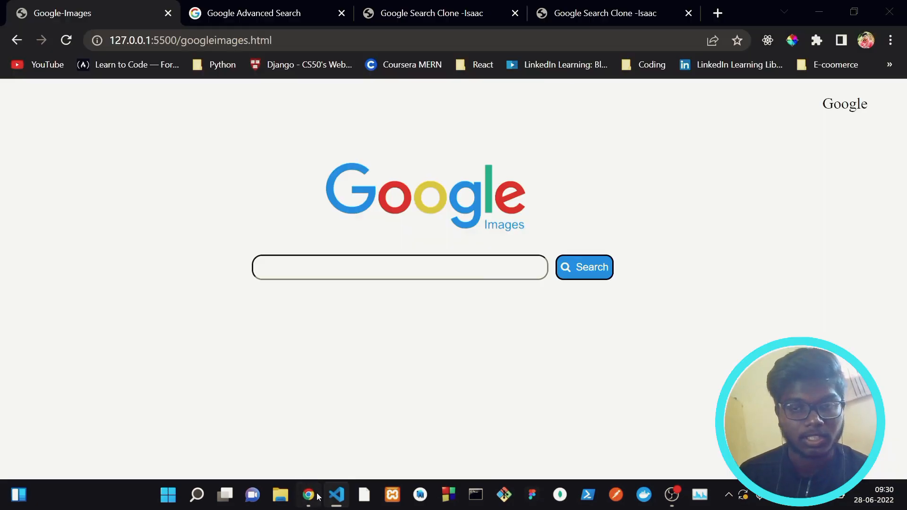
pyautogui.click(398, 268)
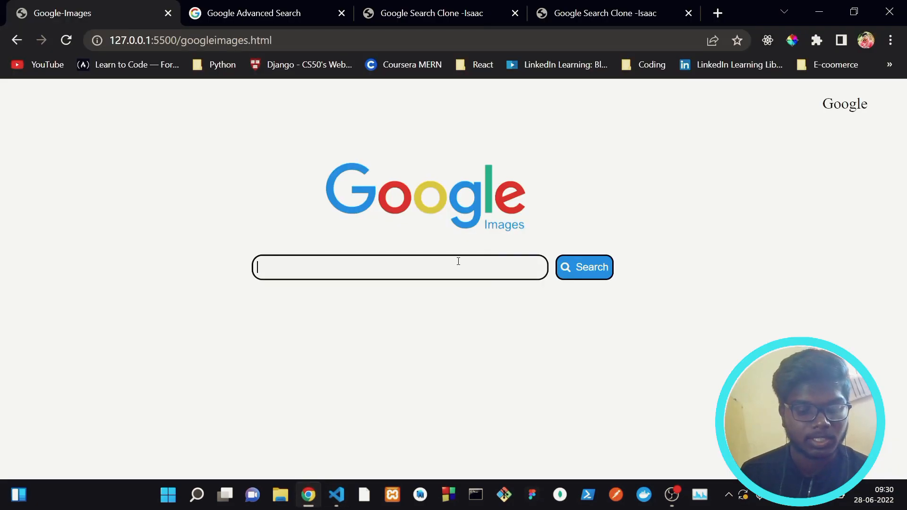
pyautogui.write('ISaac Ne')
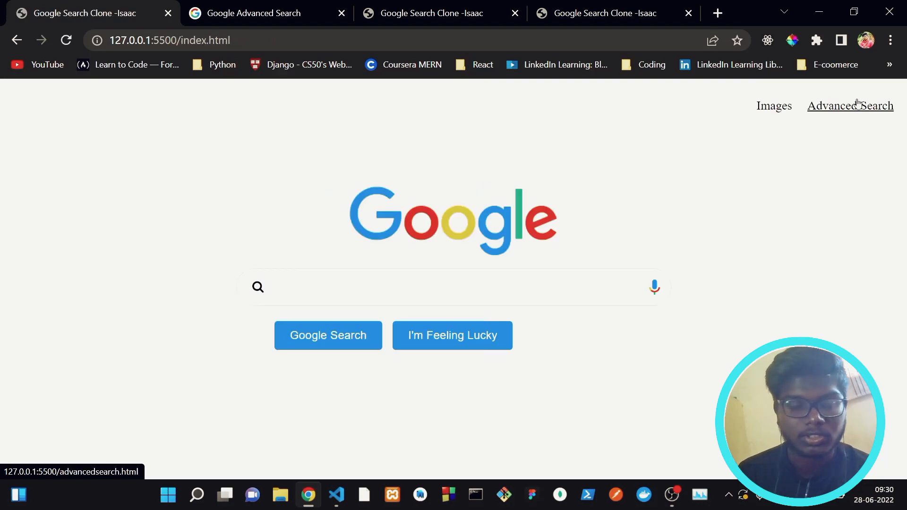
# - Show the clone's Advanced Search page beside Google's real Advanced Search page
pyautogui.click(850, 106)
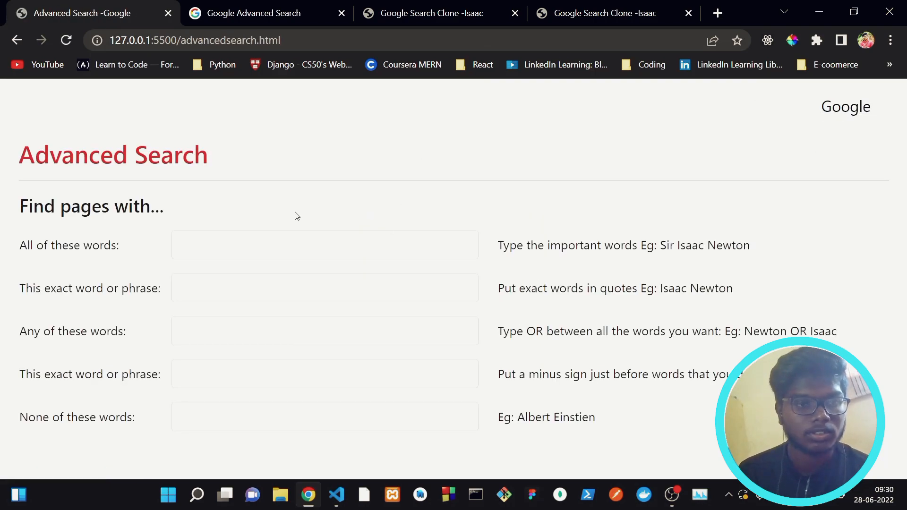
pyautogui.click(254, 13)
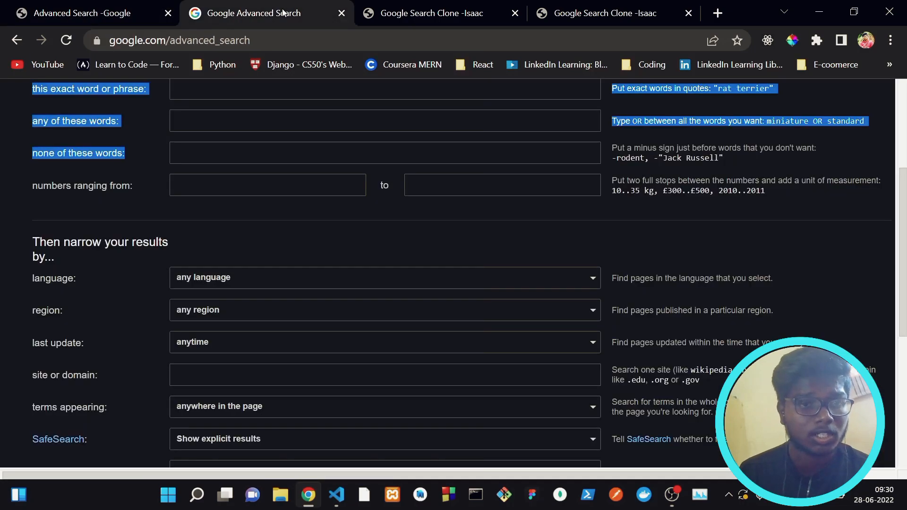
pyautogui.scroll(3)
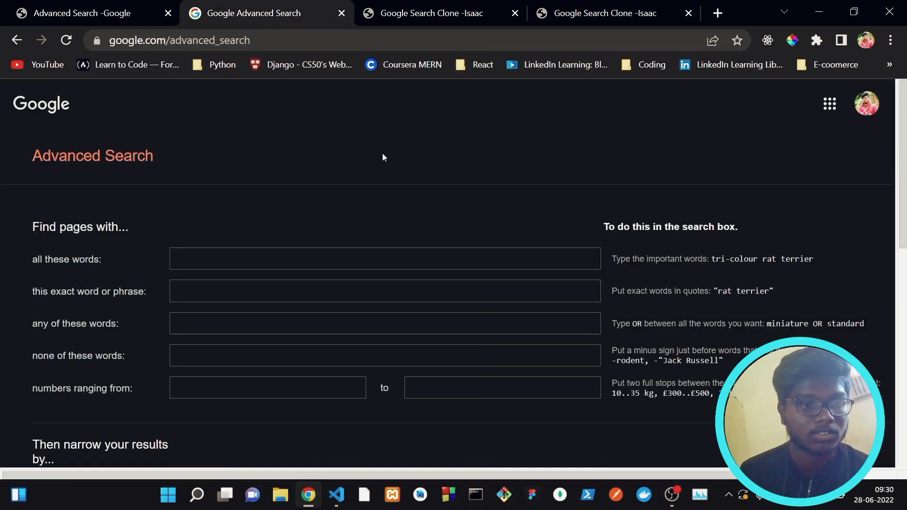
pyautogui.moveTo(317, 229)
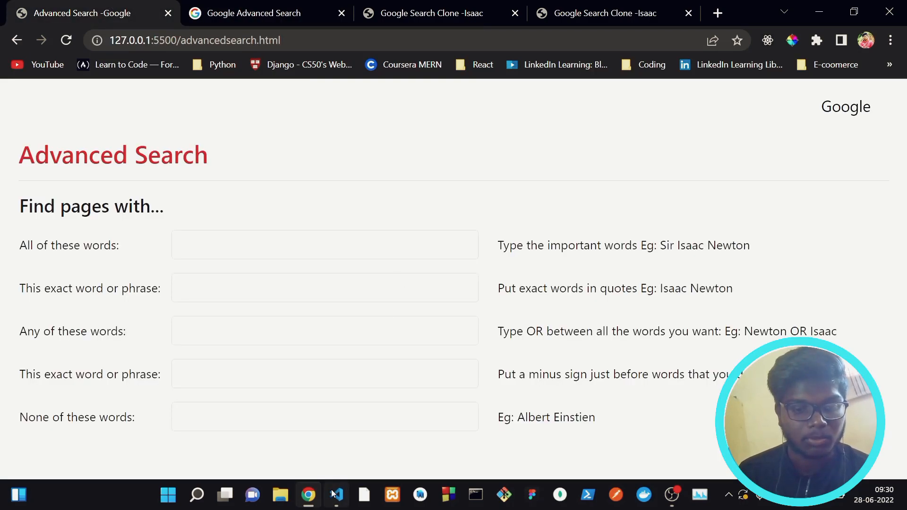
# - Walk through advancedsearch.html's embedded styles, 600px media query and form posting to google.com/search
pyautogui.click(337, 495)
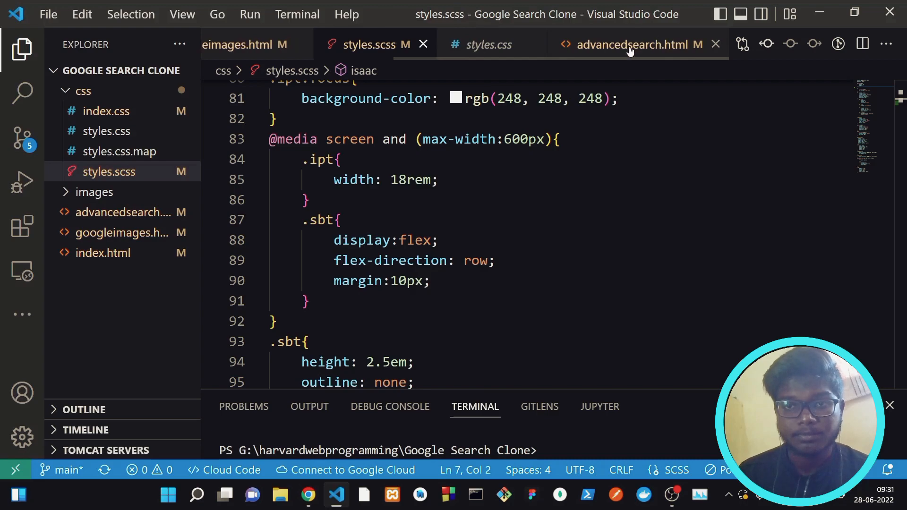
pyautogui.click(630, 45)
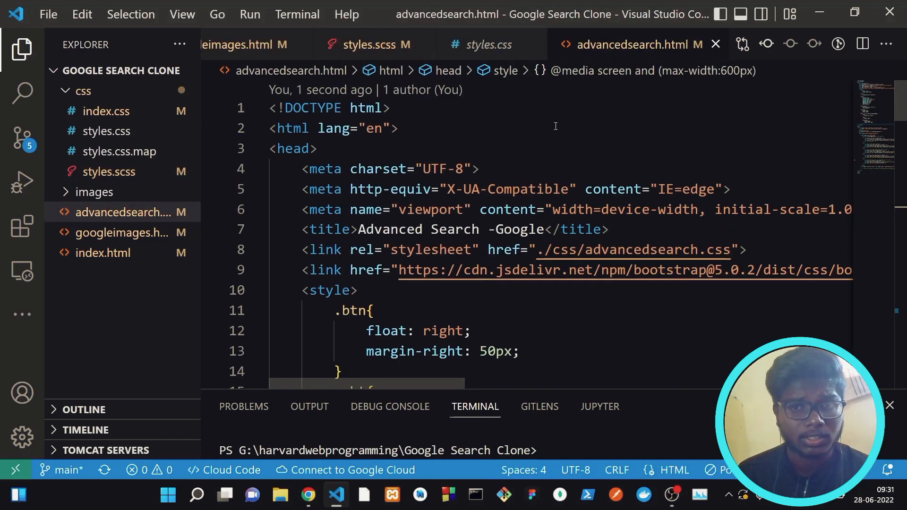
pyautogui.scroll(-3)
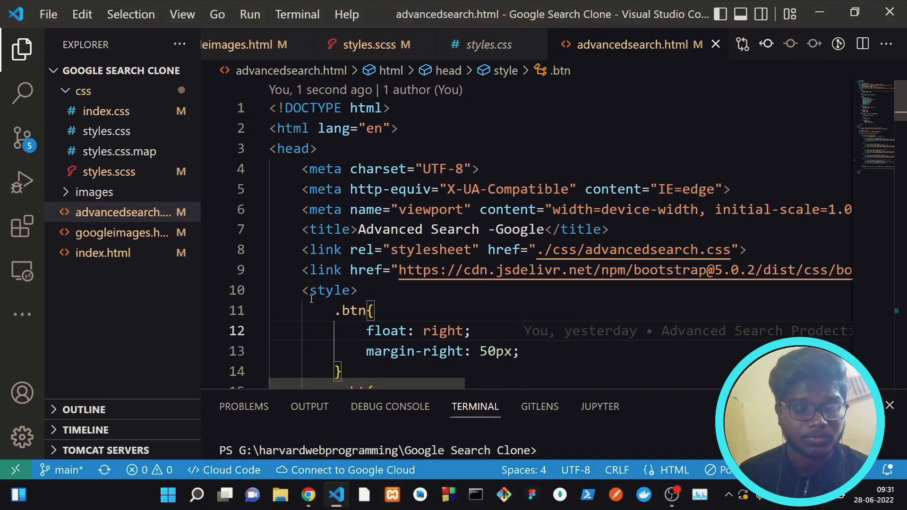
pyautogui.scroll(-3)
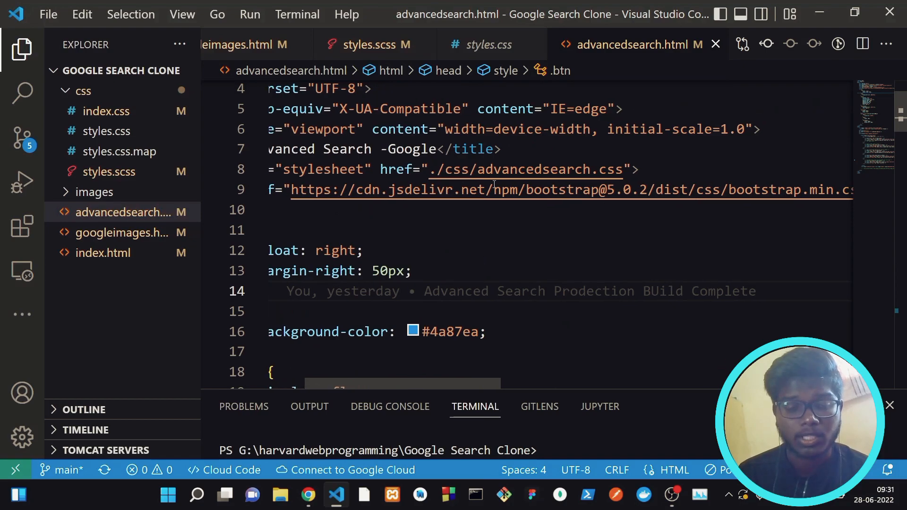
pyautogui.scroll(-3)
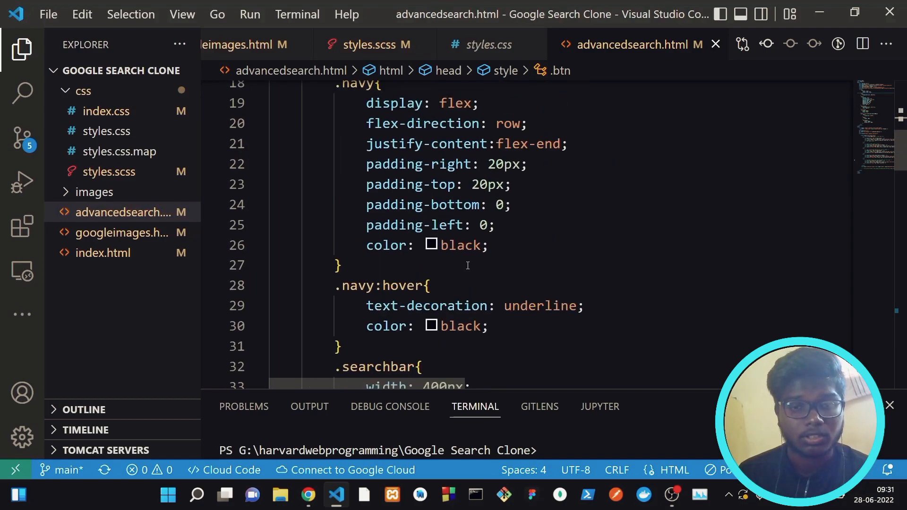
pyautogui.scroll(-3)
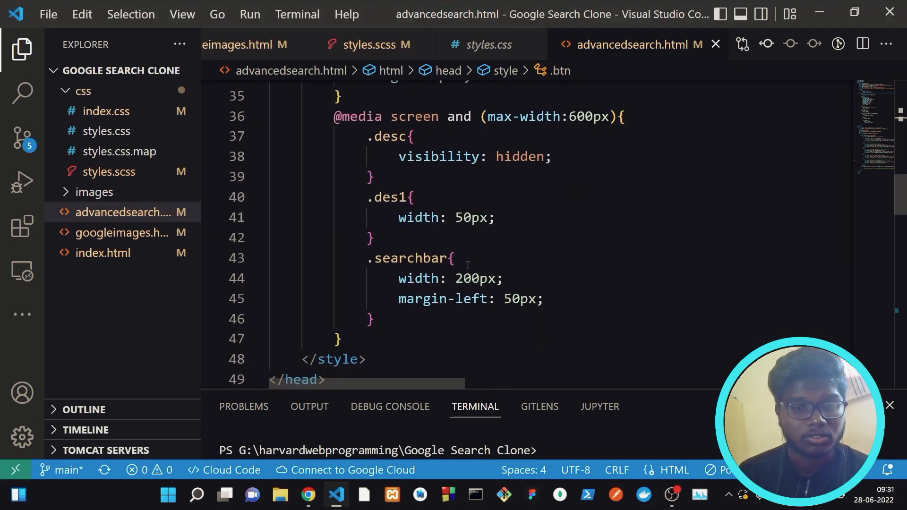
pyautogui.scroll(-3)
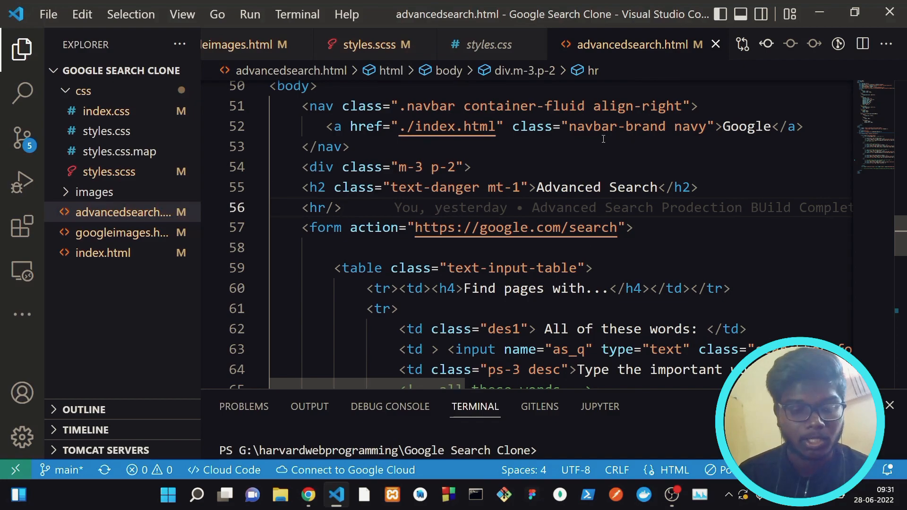
pyautogui.click(308, 495)
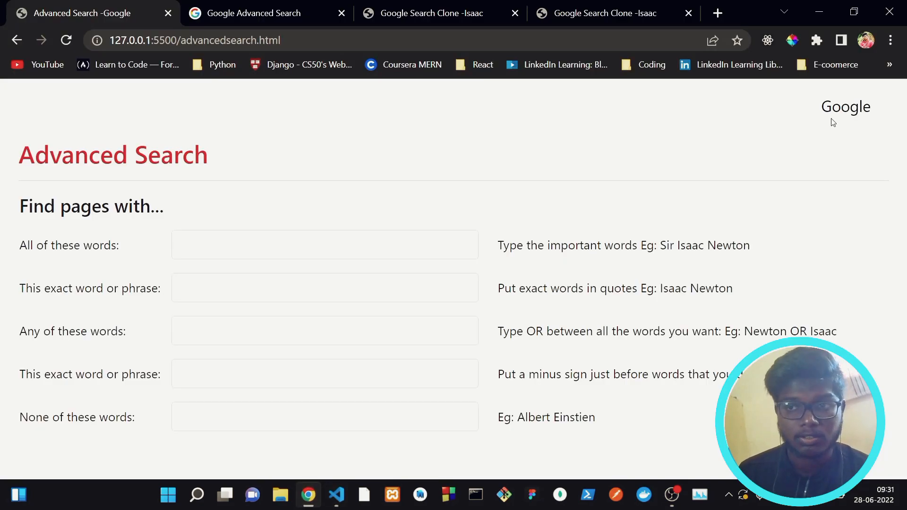
pyautogui.click(336, 495)
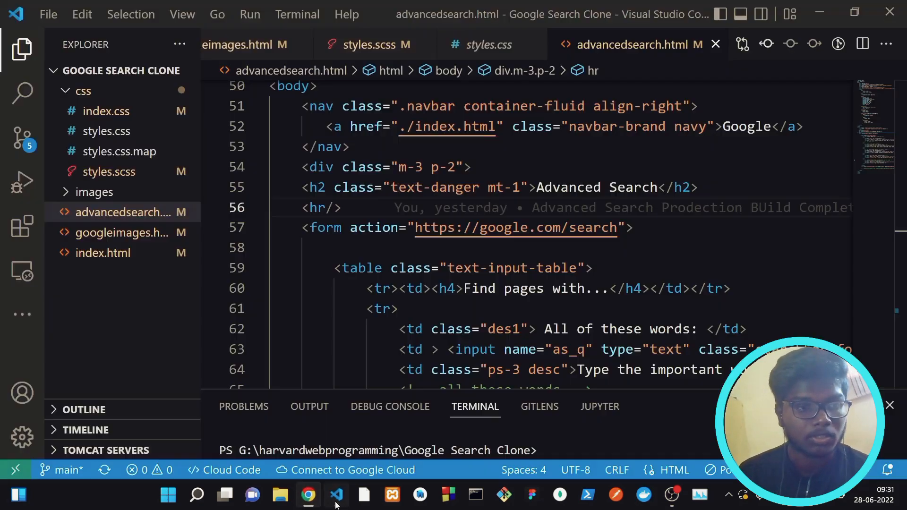
# - Review the form table's as_q, as_epq, as_oq and as_eq input names
pyautogui.scroll(-3)
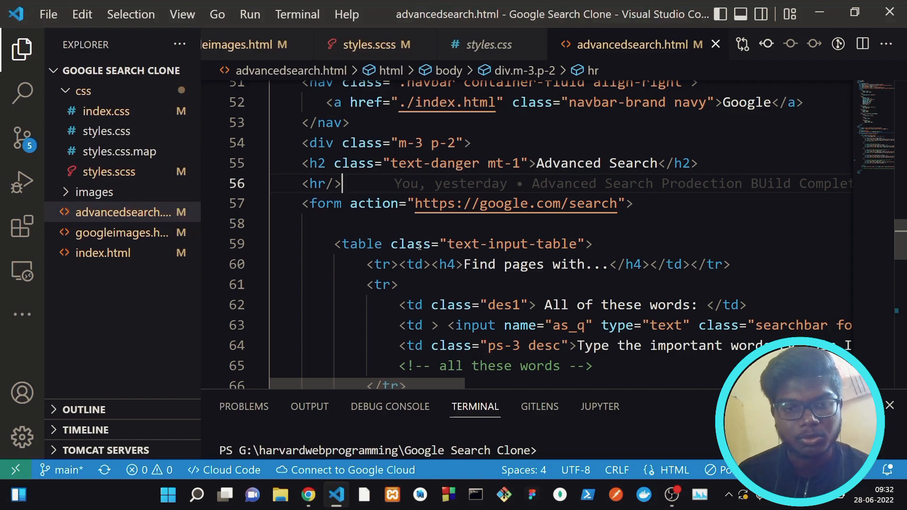
pyautogui.moveTo(425, 227)
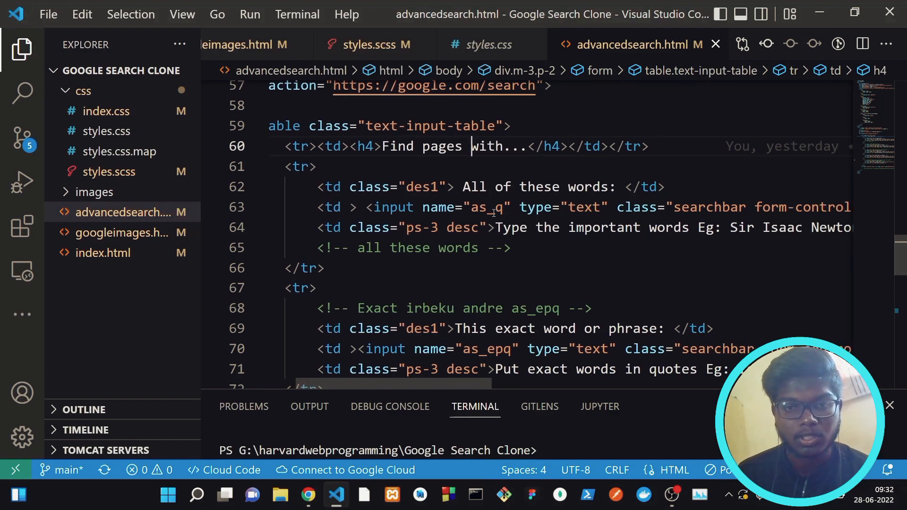
pyautogui.scroll(-3)
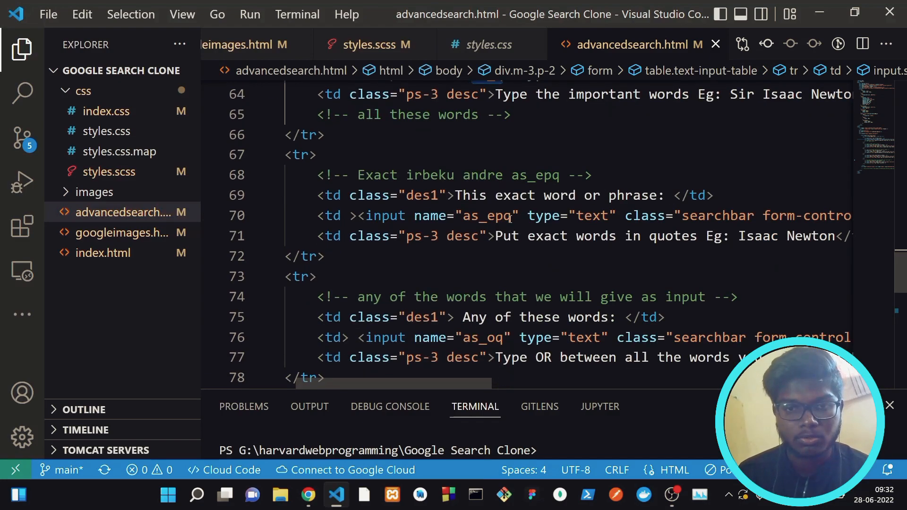
pyautogui.doubleClick(486, 215)
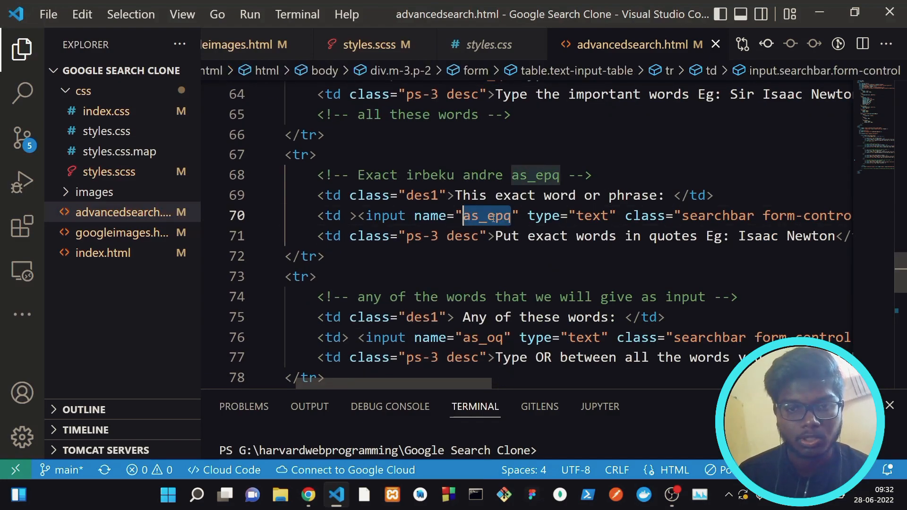
pyautogui.scroll(-3)
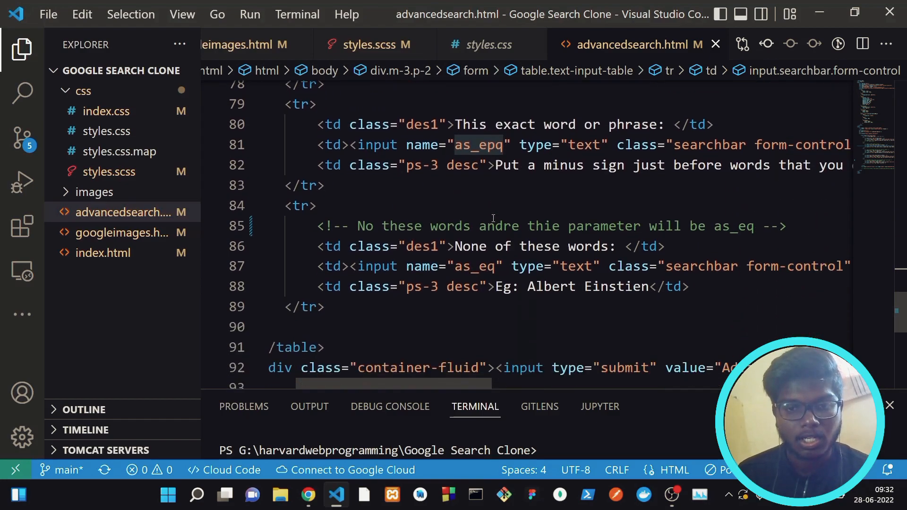
pyautogui.doubleClick(472, 254)
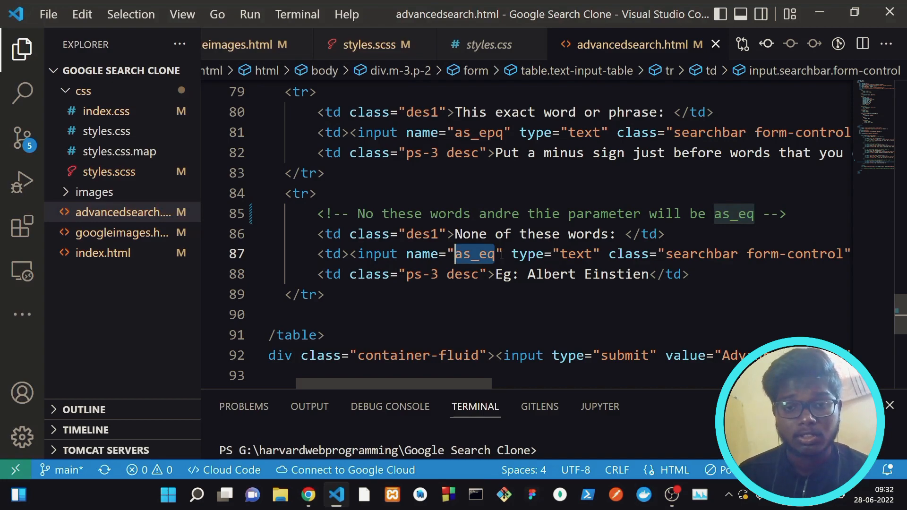
pyautogui.scroll(-3)
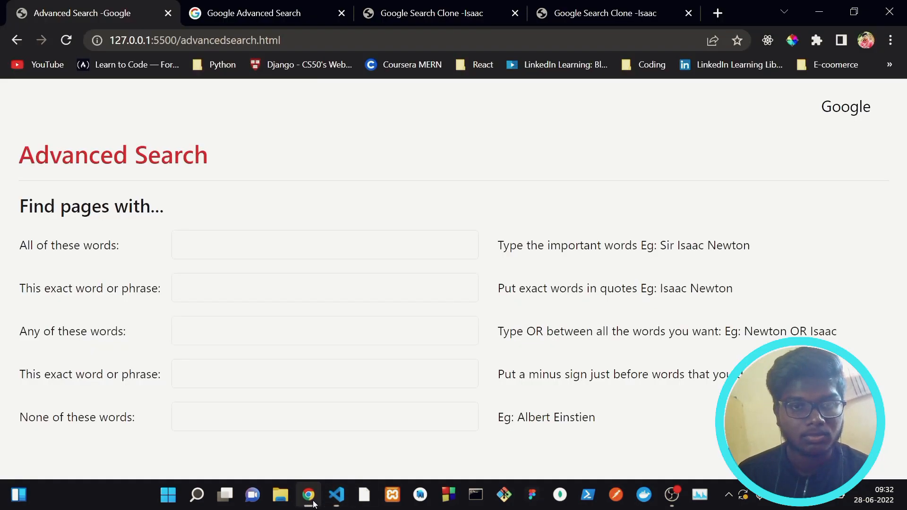
# - Fill 'All of these words' with RCB and 'None of these words' with CSk for an RCB -CSk search
pyautogui.click(305, 244)
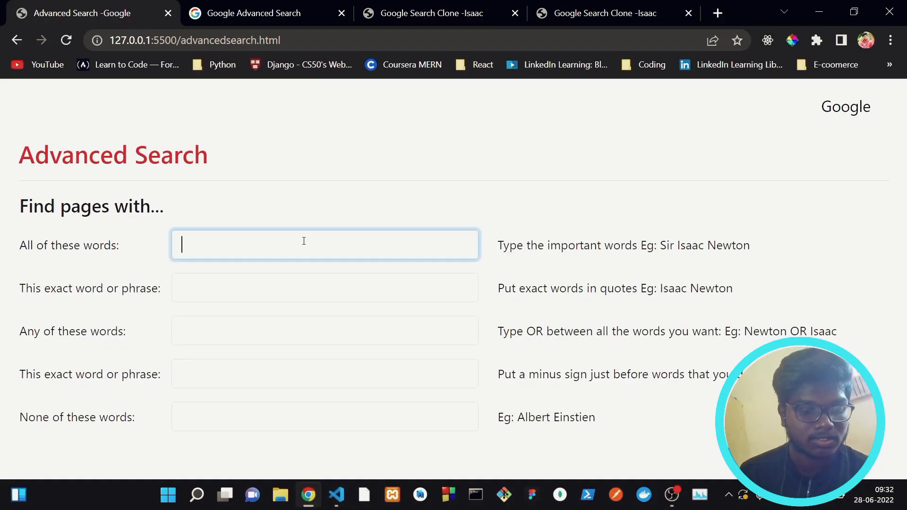
pyautogui.write('RCB')
pyautogui.click(325, 417)
pyautogui.write('CS')
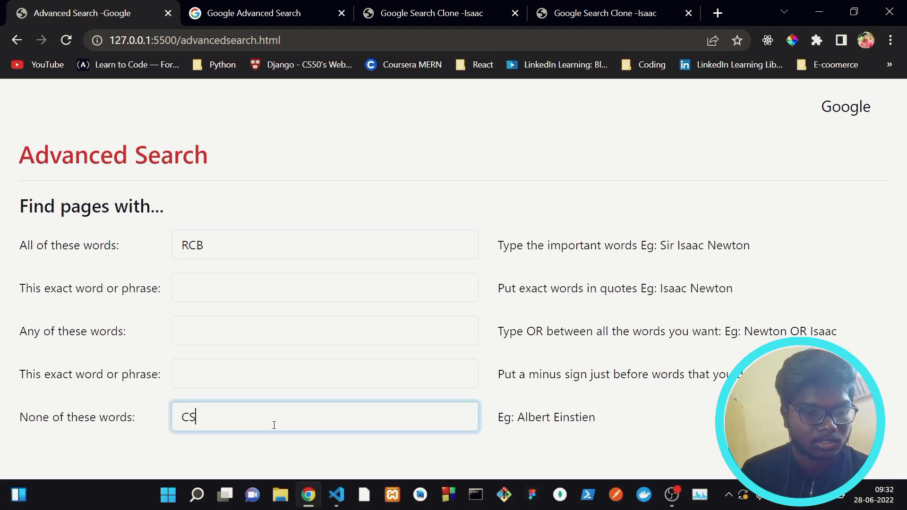
pyautogui.write('K')
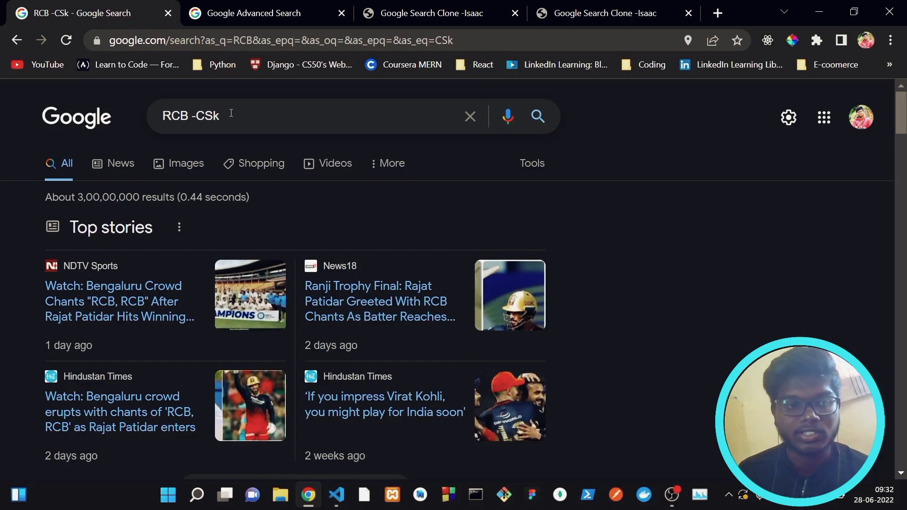
pyautogui.moveTo(263, 359)
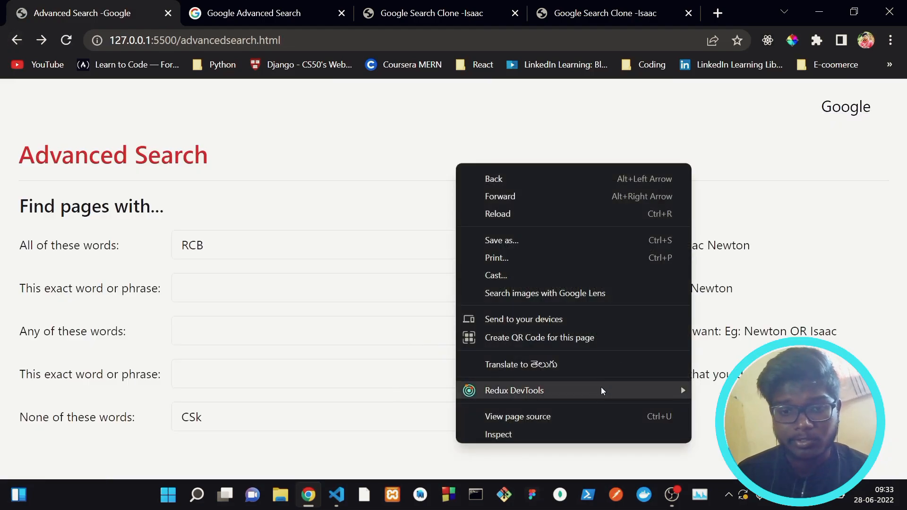
# - Preview the home page at iPhone XR size in DevTools, then show the github.io deployment
pyautogui.click(758, 218)
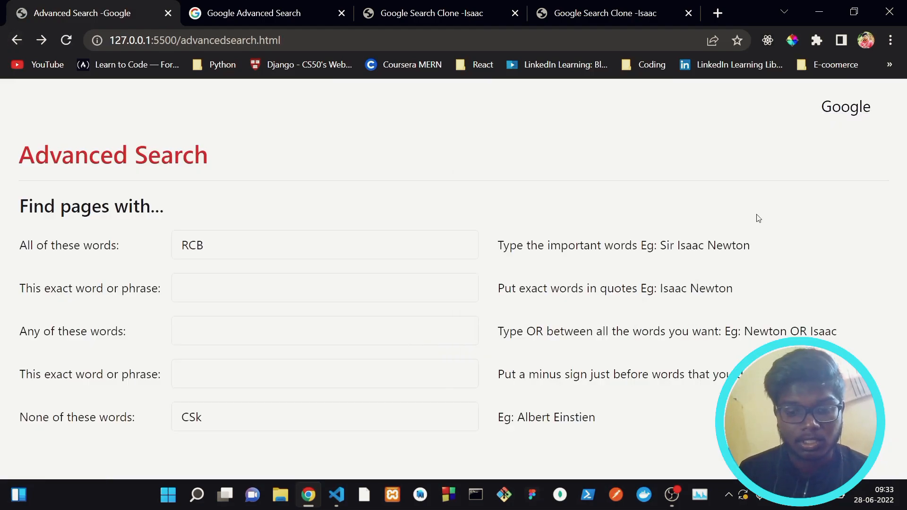
pyautogui.press('F12')
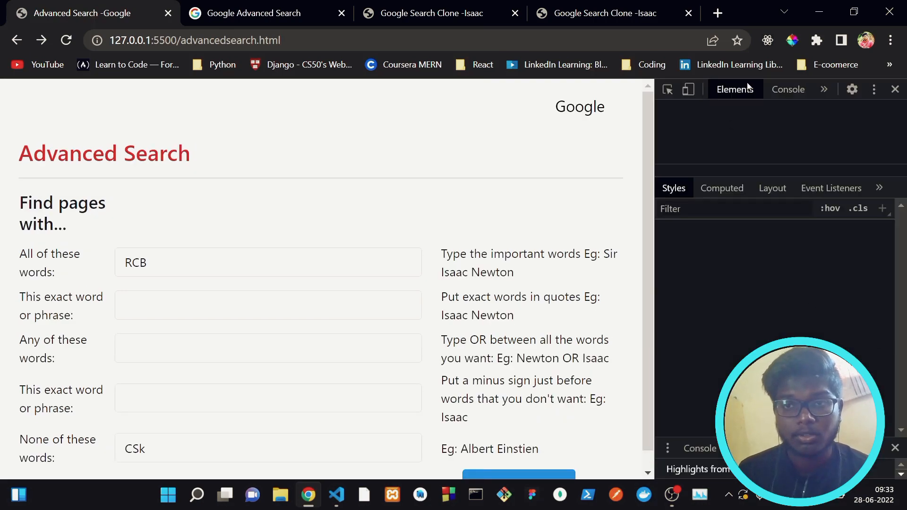
pyautogui.click(687, 89)
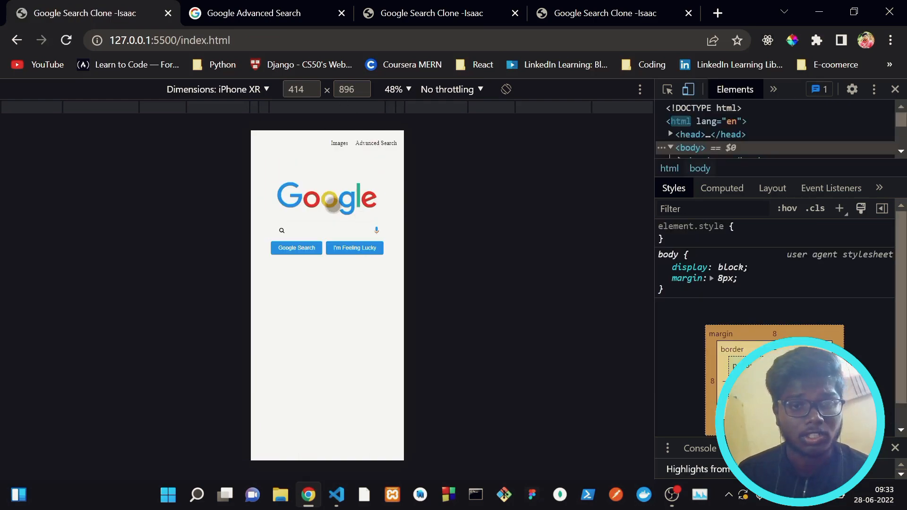
pyautogui.click(339, 142)
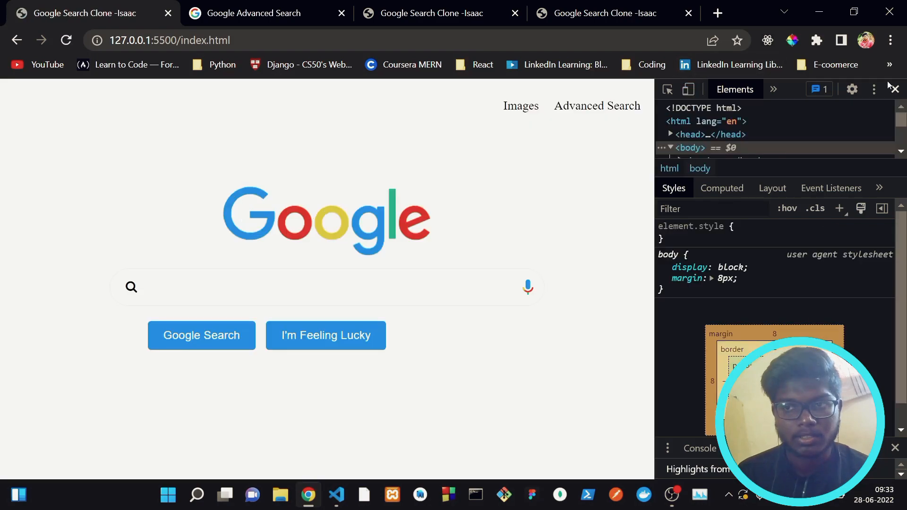
pyautogui.click(894, 89)
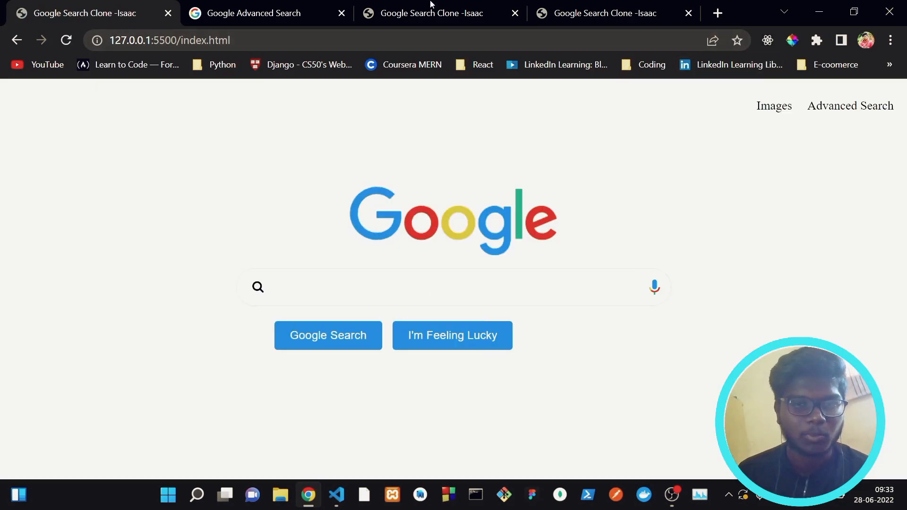
pyautogui.click(431, 14)
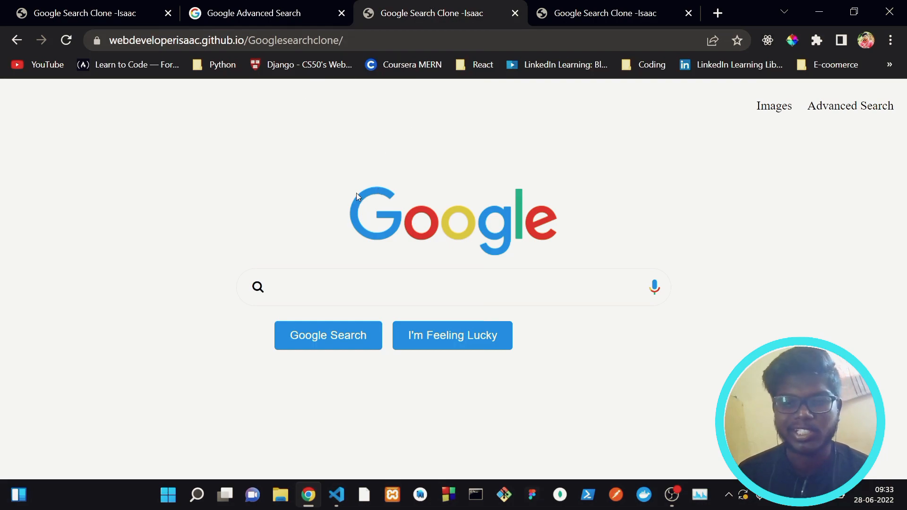